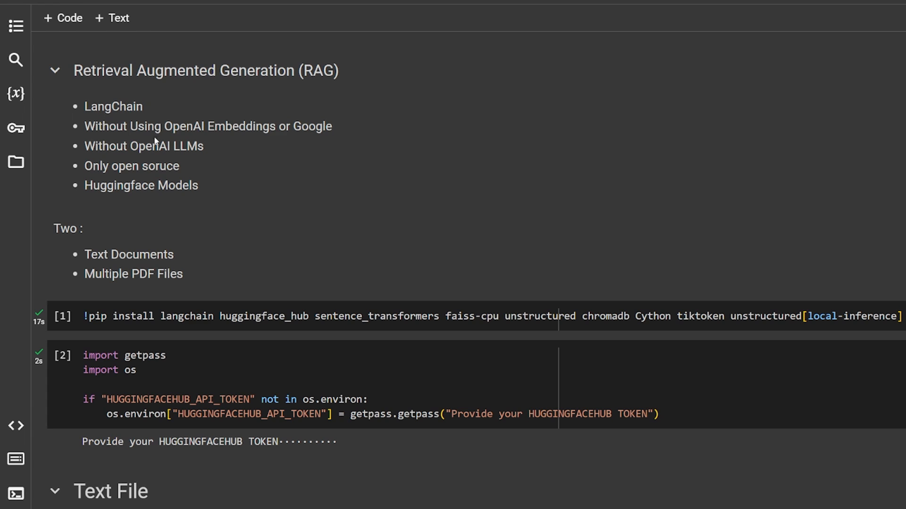
Highlight the Huggingface Models bullet and scroll down through the notebook toward the token cell.
double_click(141, 185)
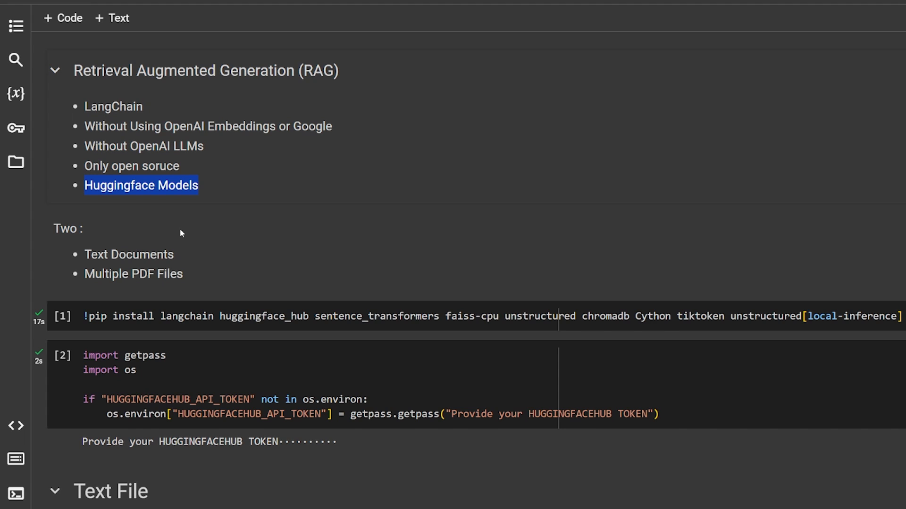
scroll(down, 3)
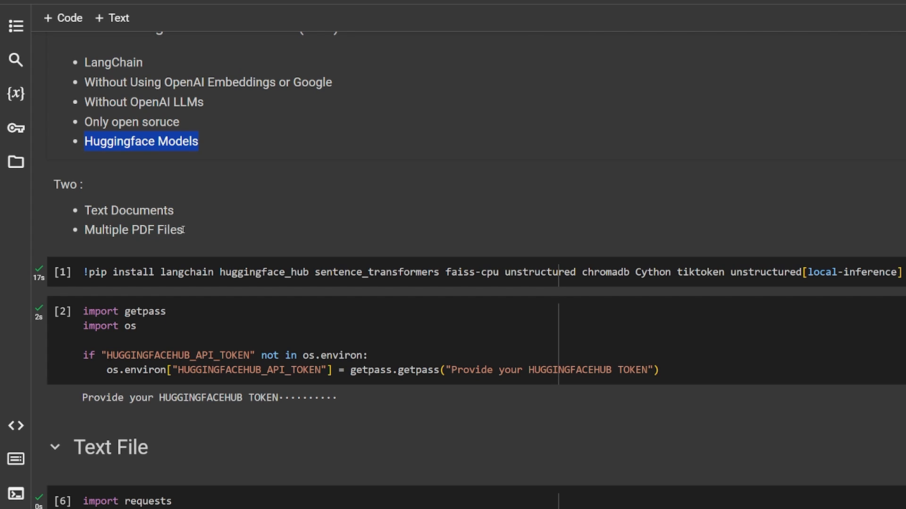
scroll(down, 3)
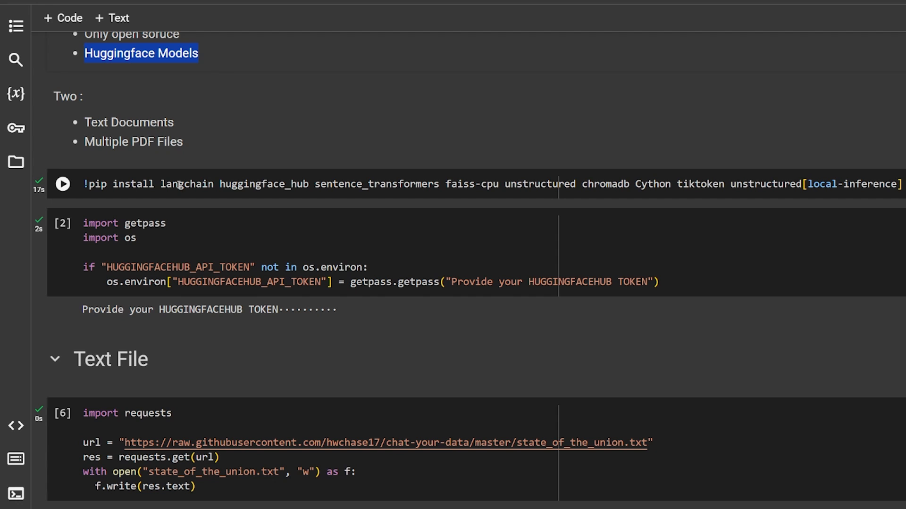
mouse_move(295, 208)
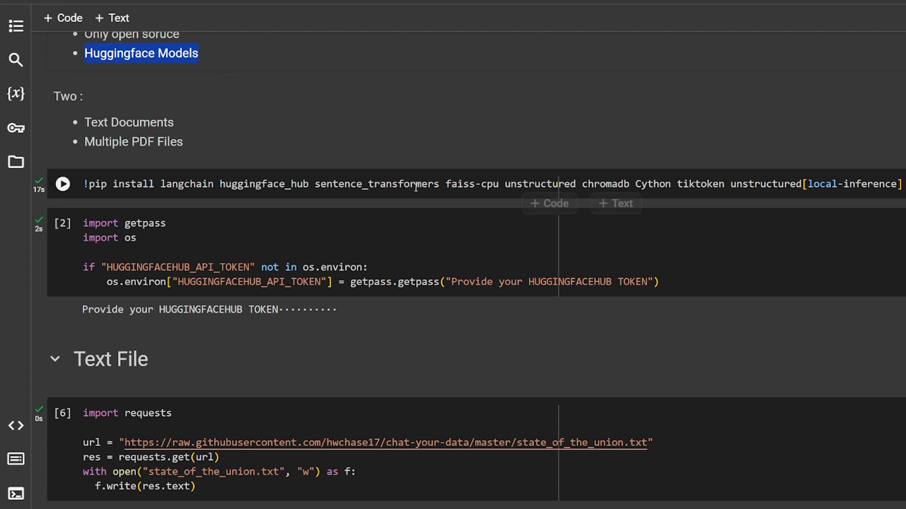
mouse_move(358, 187)
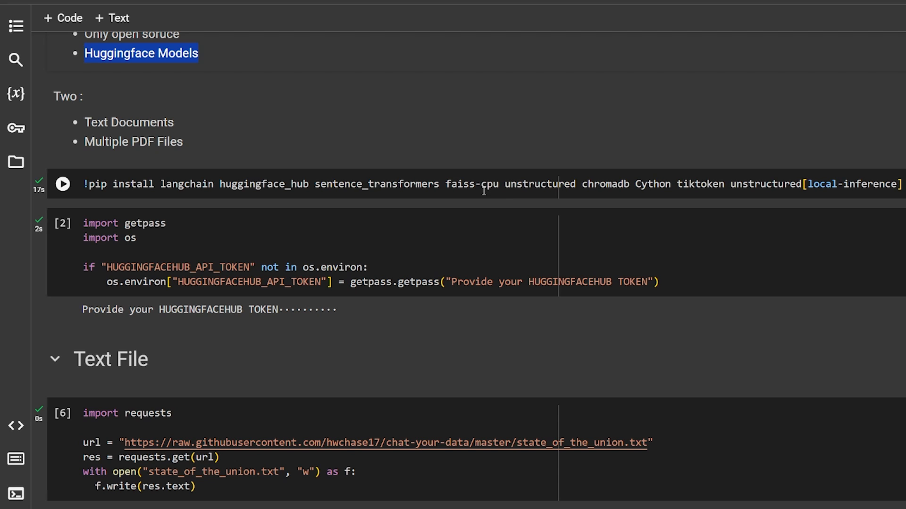
mouse_move(464, 186)
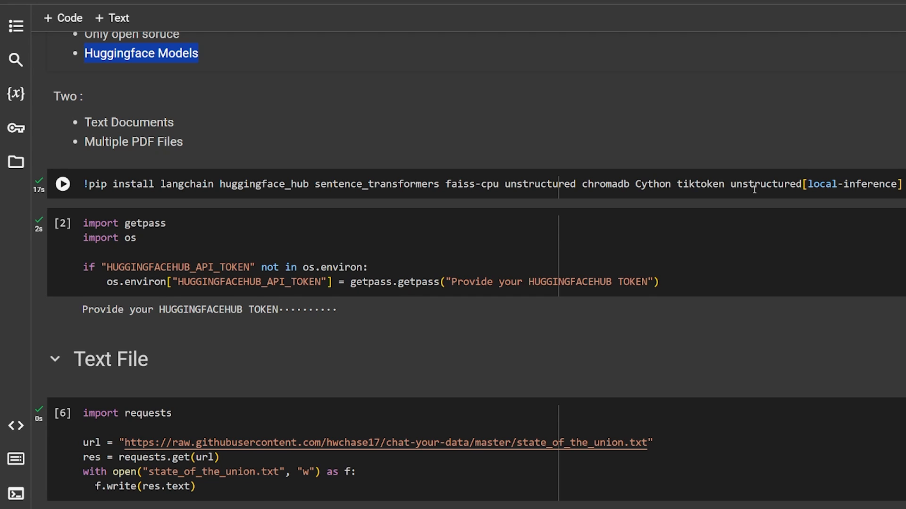
scroll(down, 3)
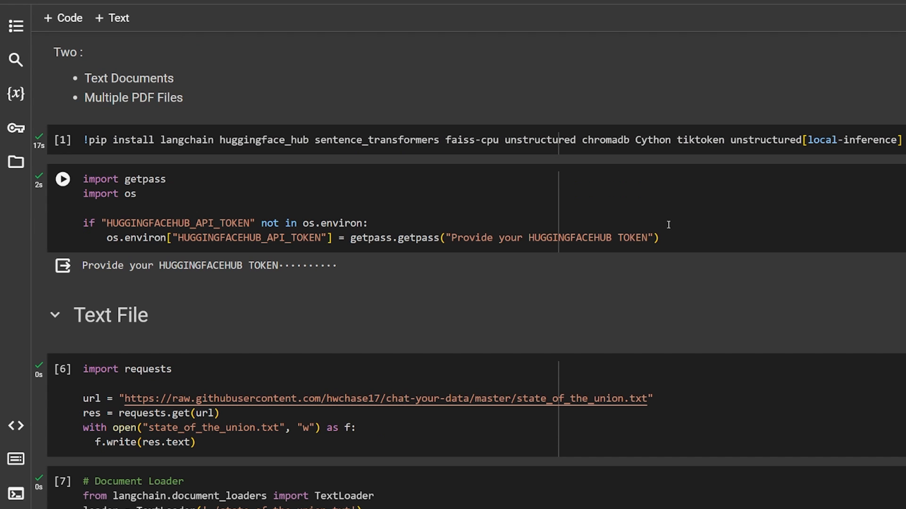
mouse_move(560, 169)
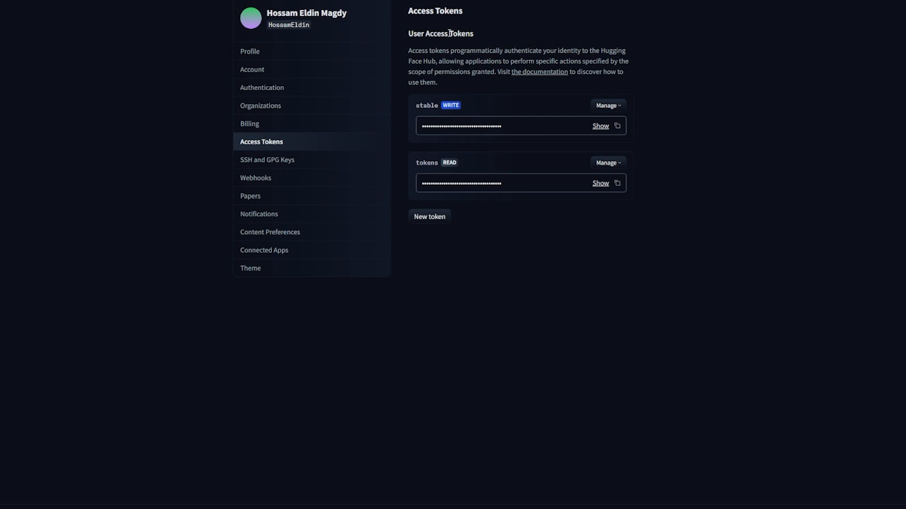
mouse_move(621, 190)
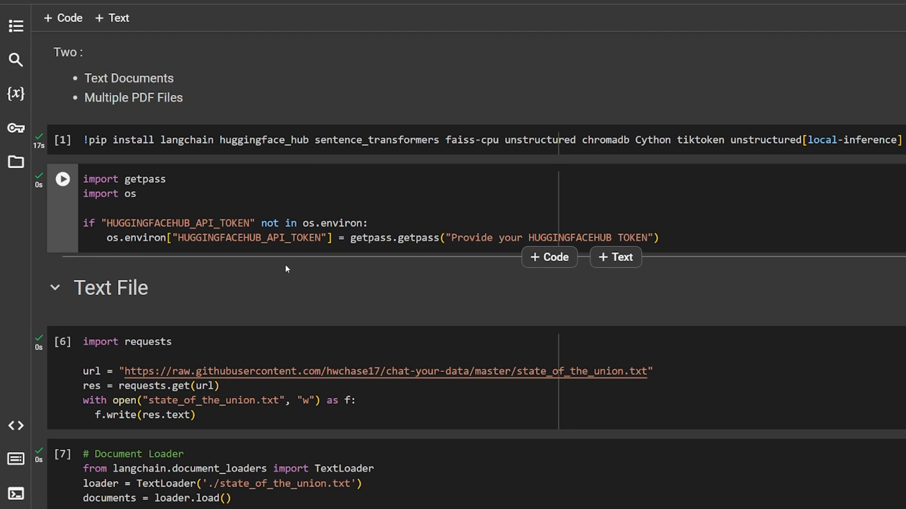
mouse_move(159, 266)
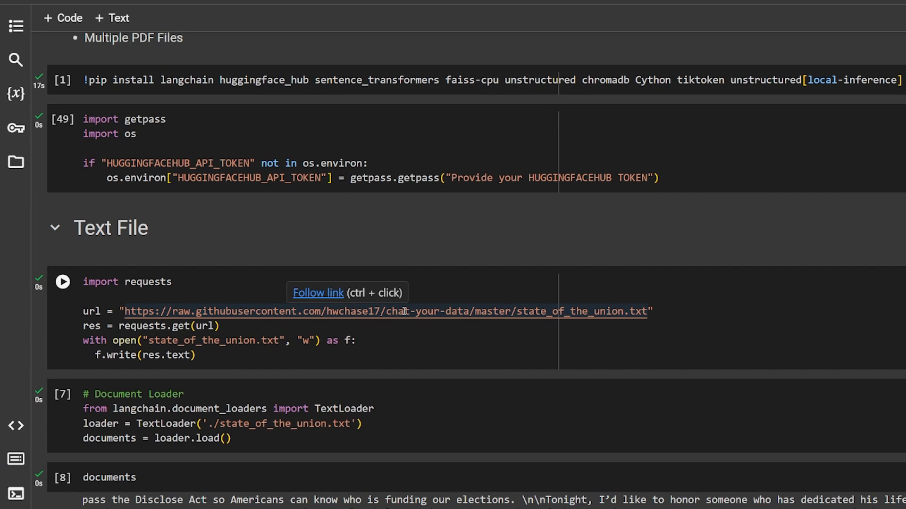
click(62, 281)
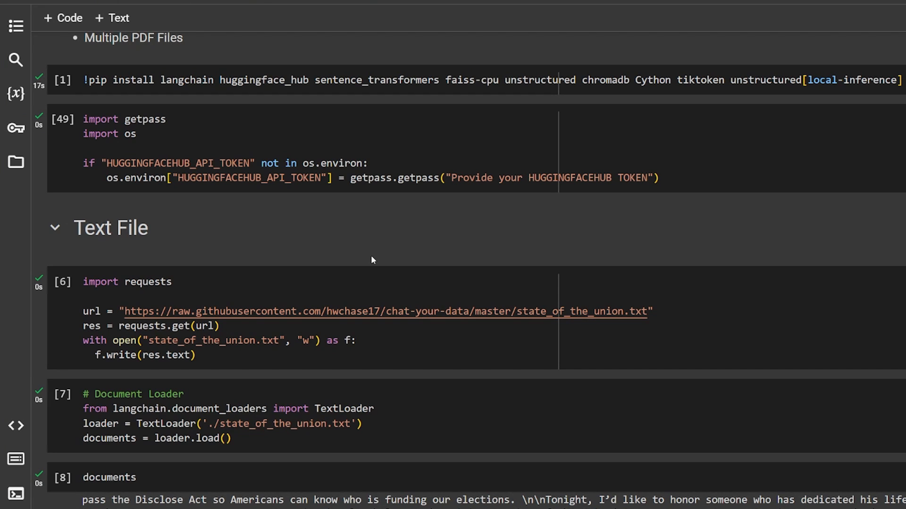
mouse_move(355, 238)
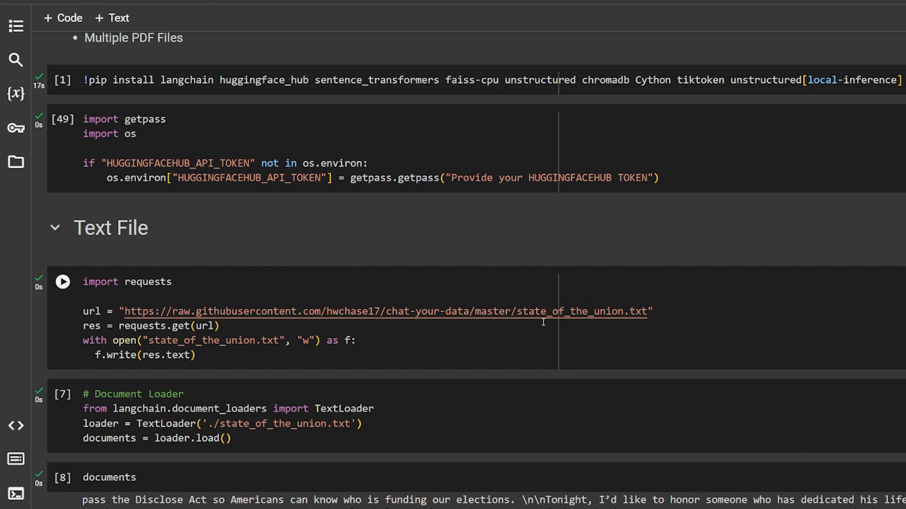
click(63, 281)
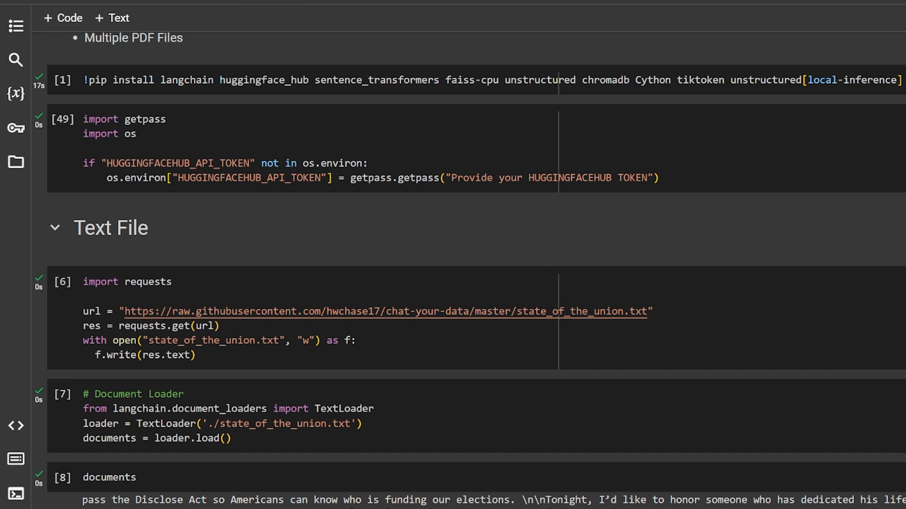
scroll(down, 3)
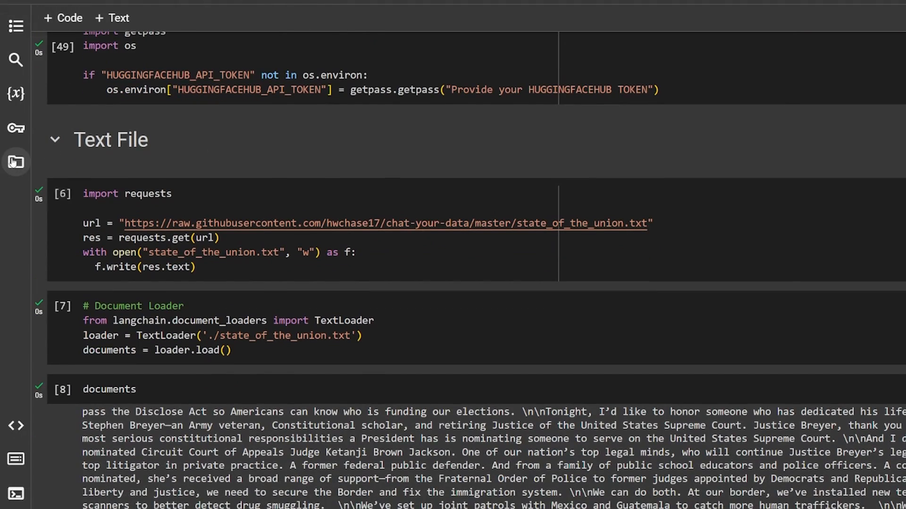
click(15, 163)
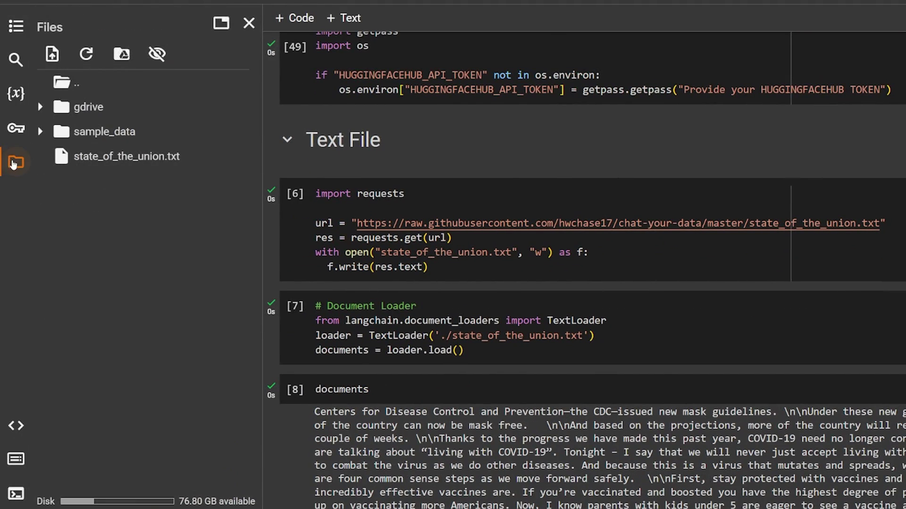
click(247, 23)
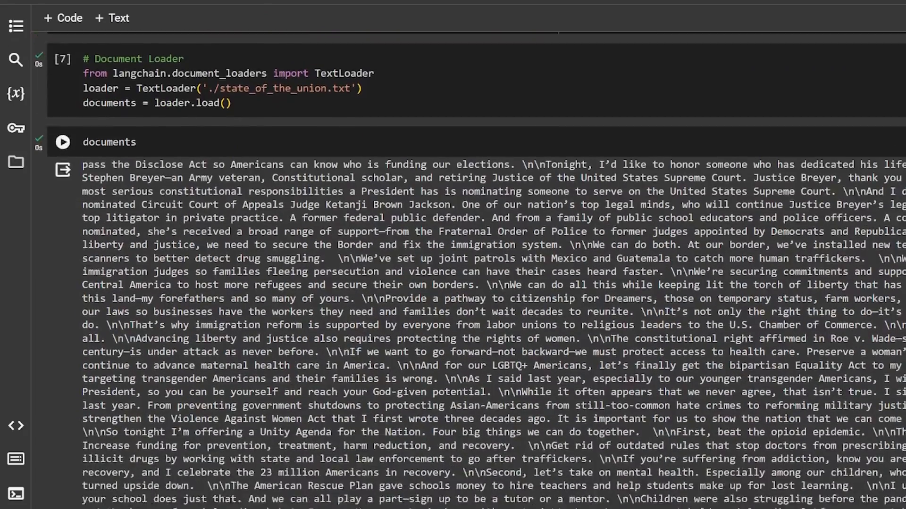
scroll(down, 3)
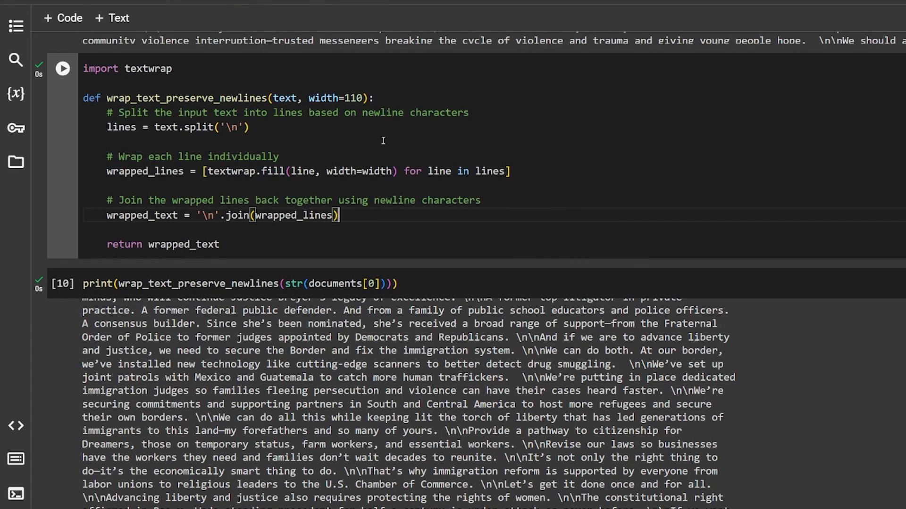
scroll(down, 3)
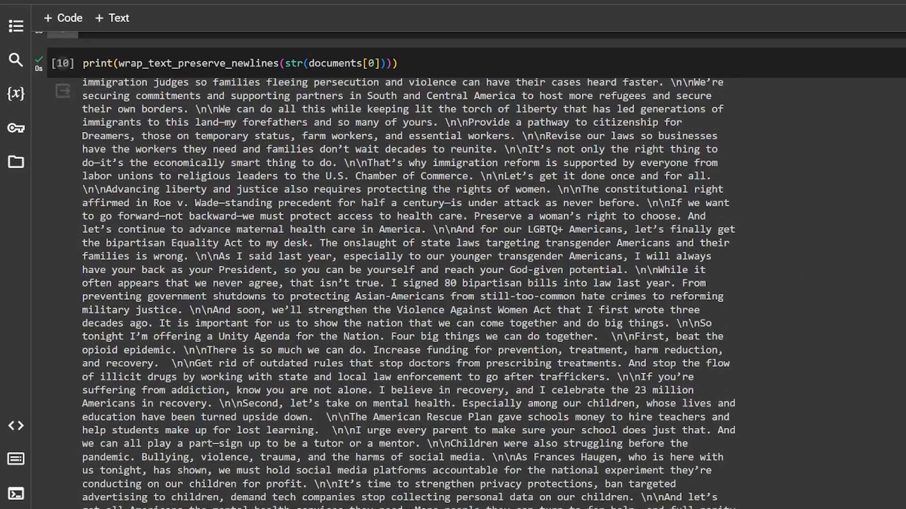
scroll(up, 3)
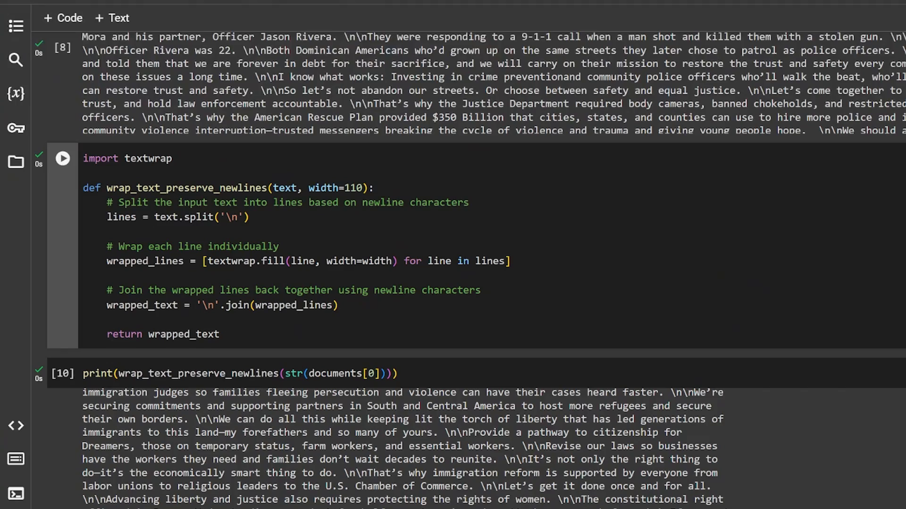
scroll(down, 3)
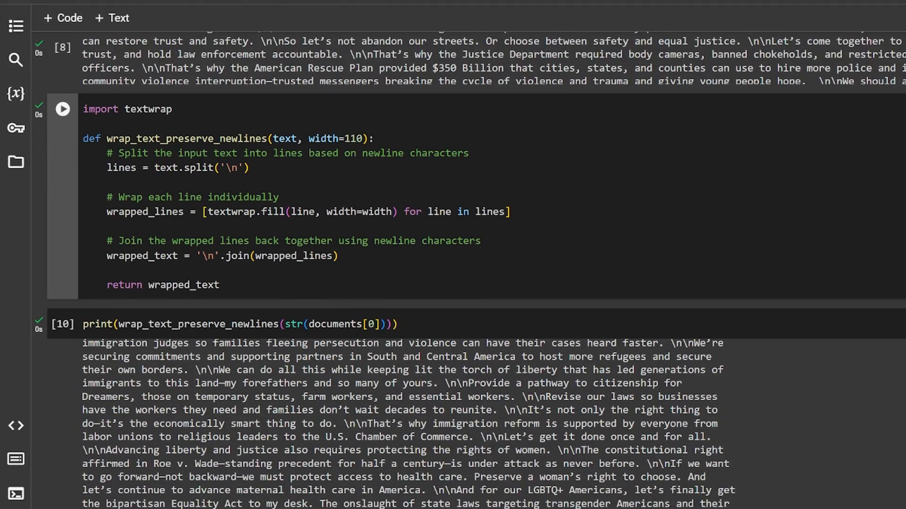
scroll(down, 3)
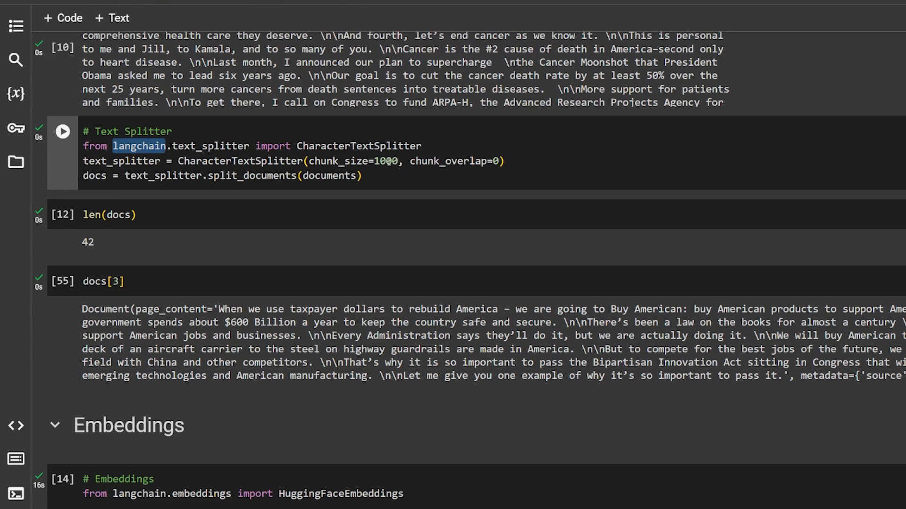
double_click(385, 161)
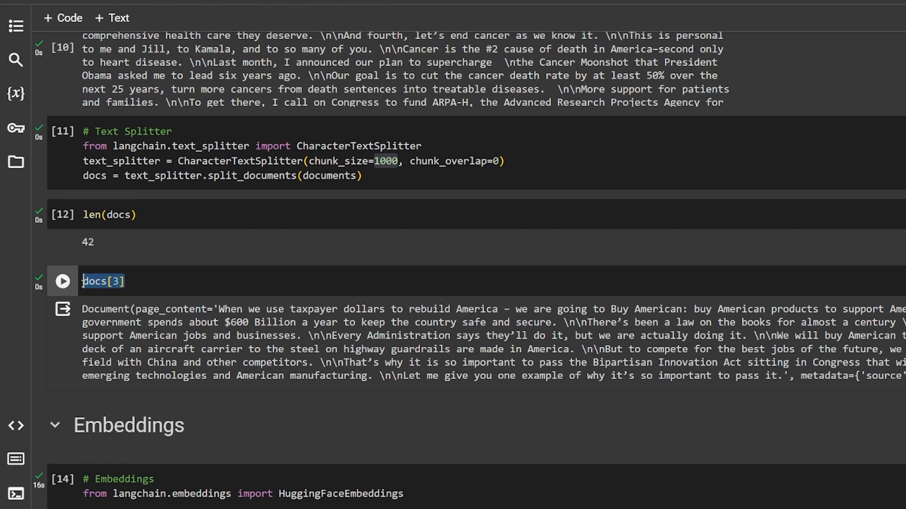
scroll(down, 3)
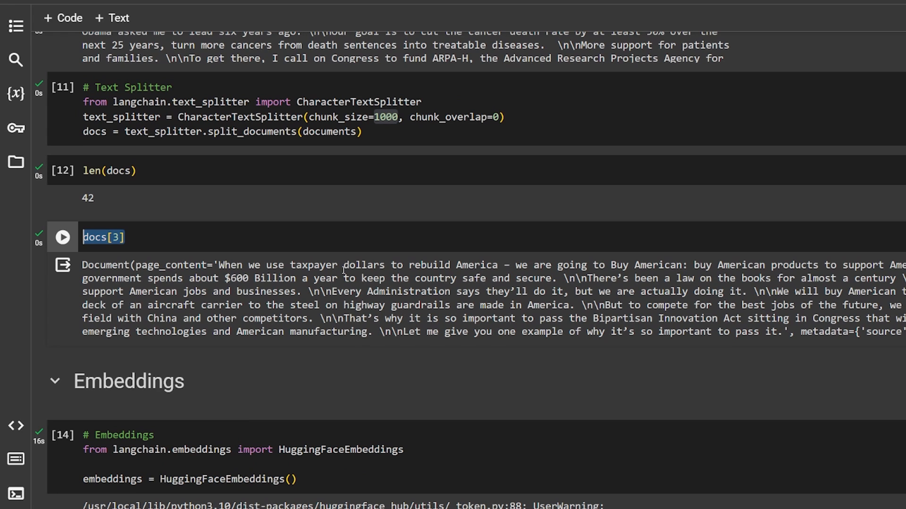
scroll(down, 3)
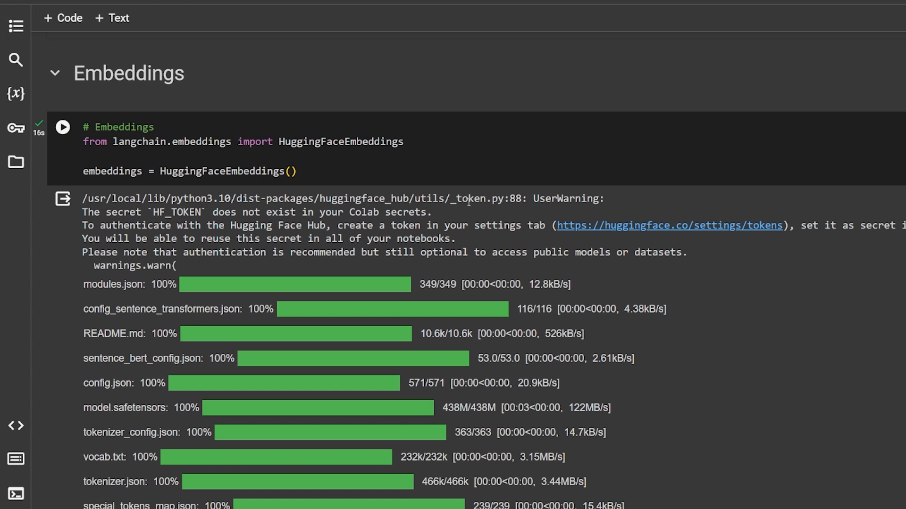
scroll(down, 3)
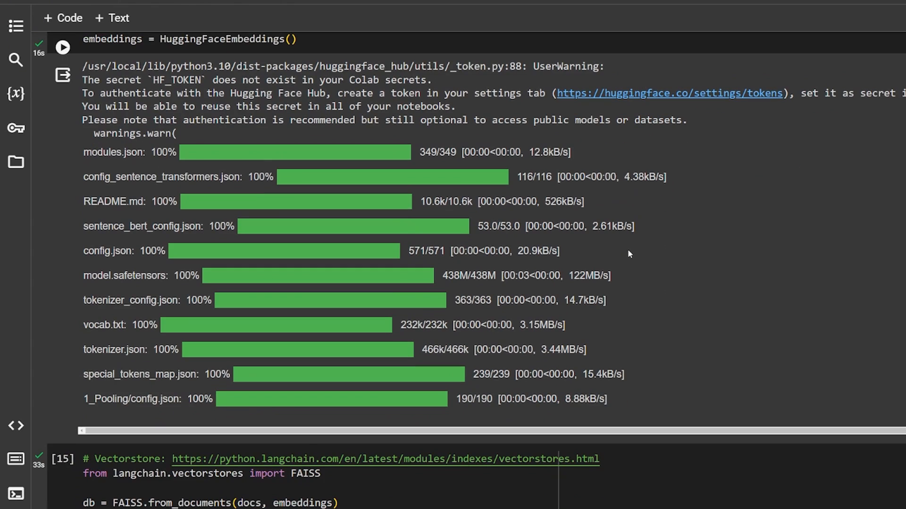
scroll(up, 3)
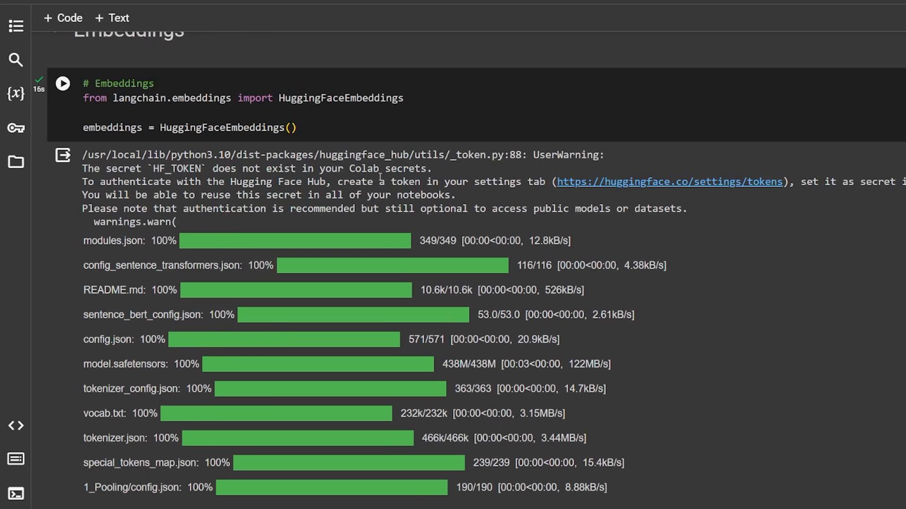
mouse_move(197, 148)
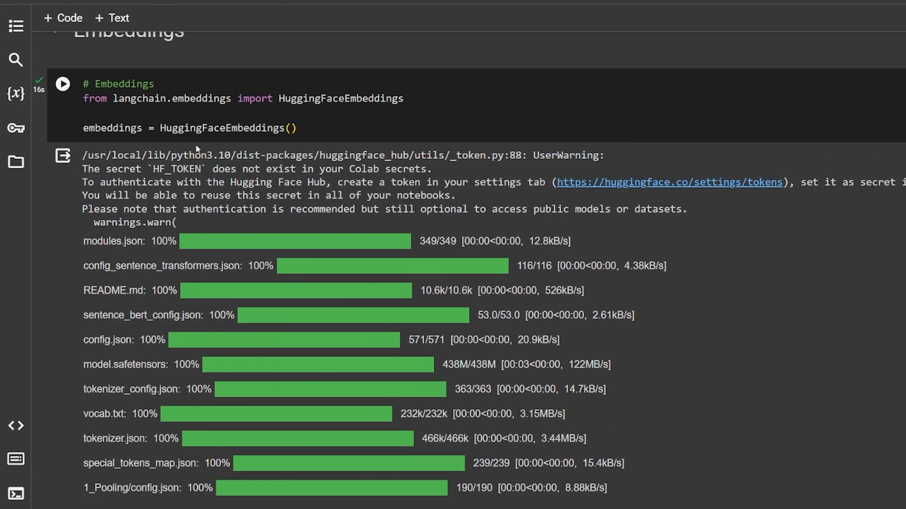
scroll(down, 3)
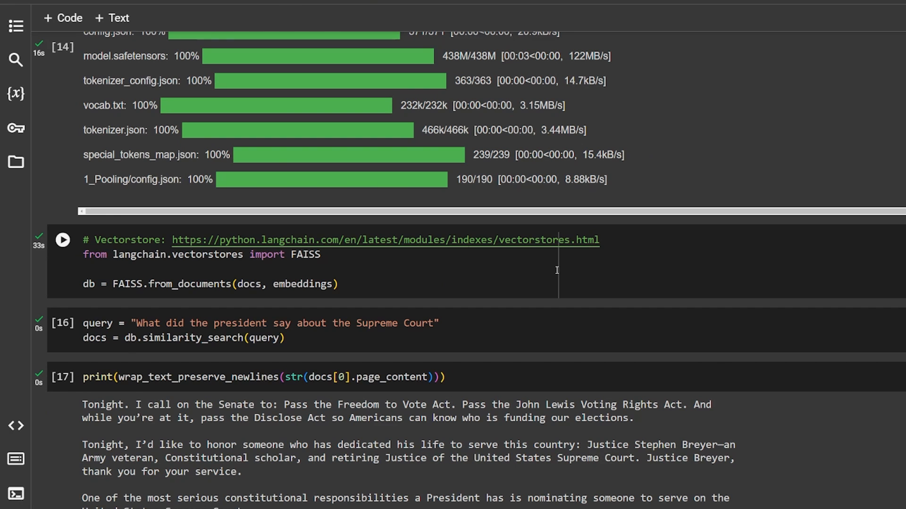
scroll(down, 3)
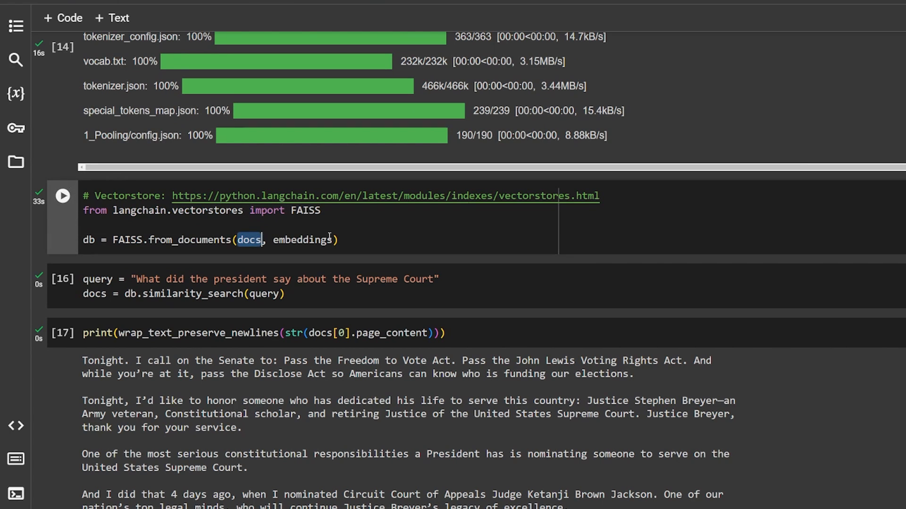
double_click(301, 240)
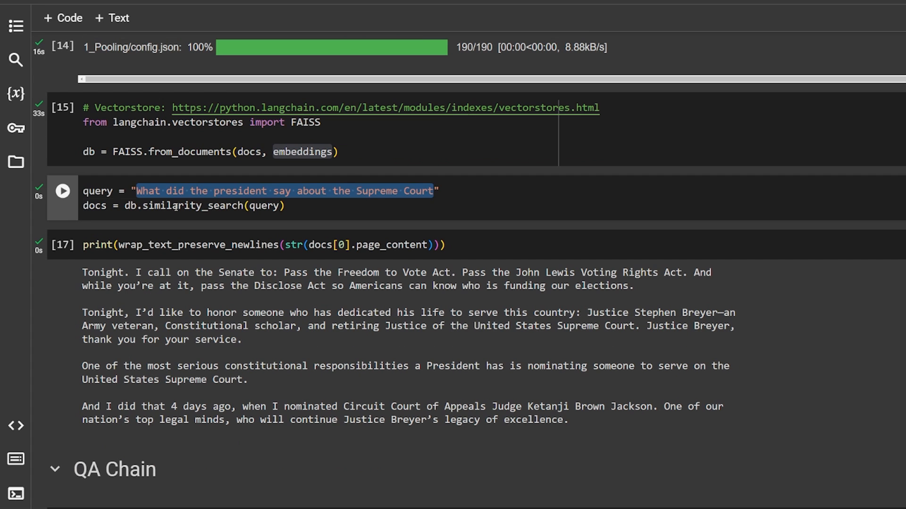
double_click(192, 206)
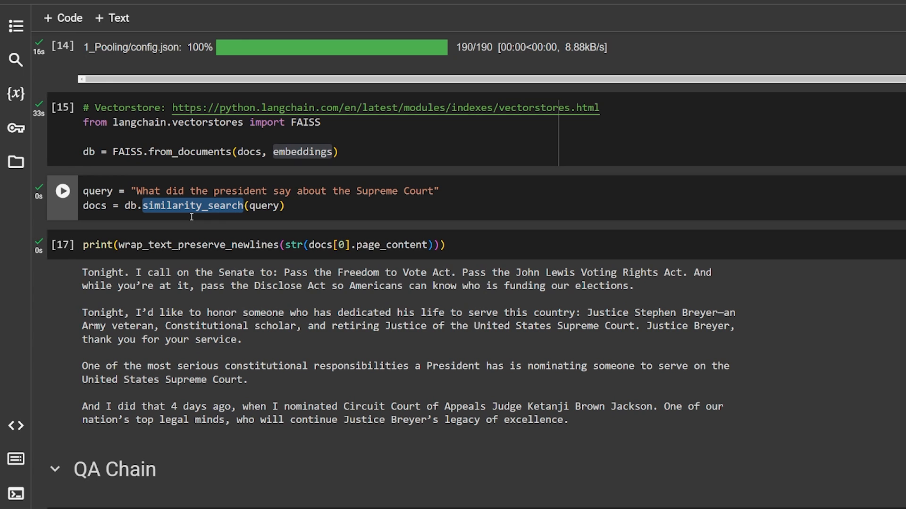
scroll(down, 3)
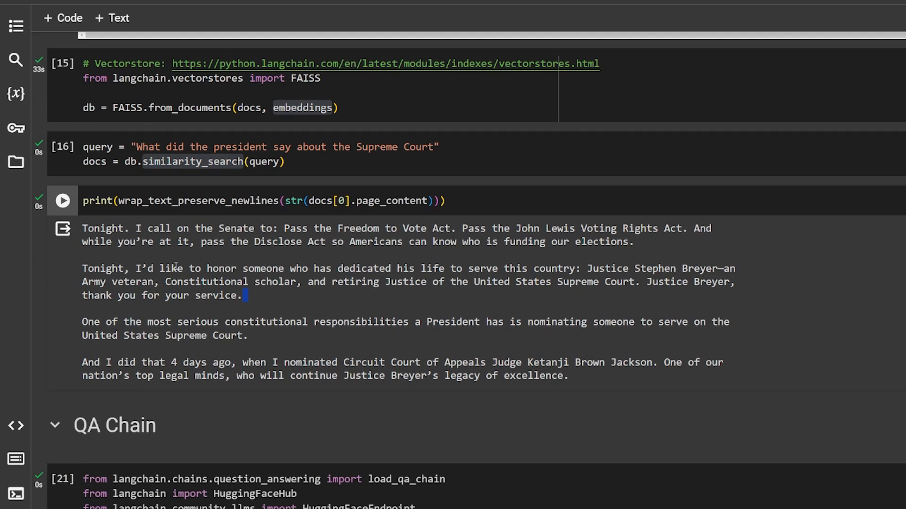
mouse_move(395, 281)
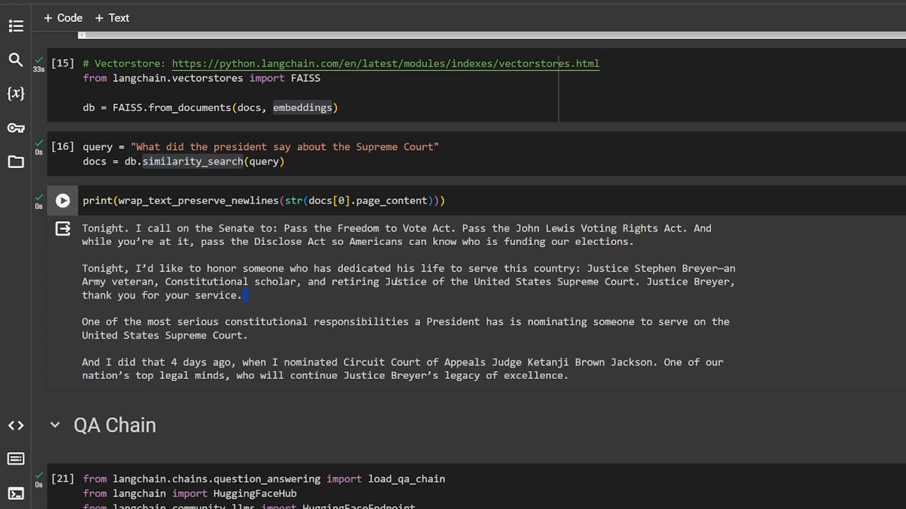
drag(308, 282, 380, 282)
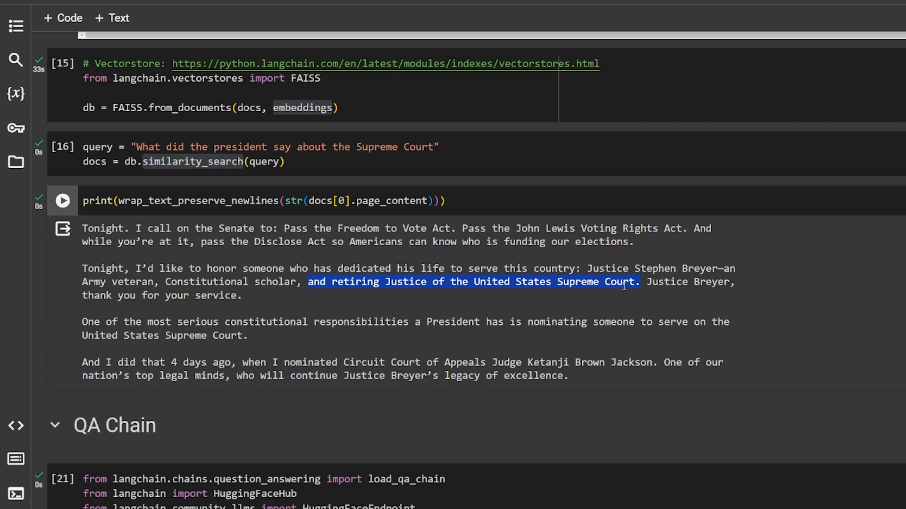
scroll(down, 3)
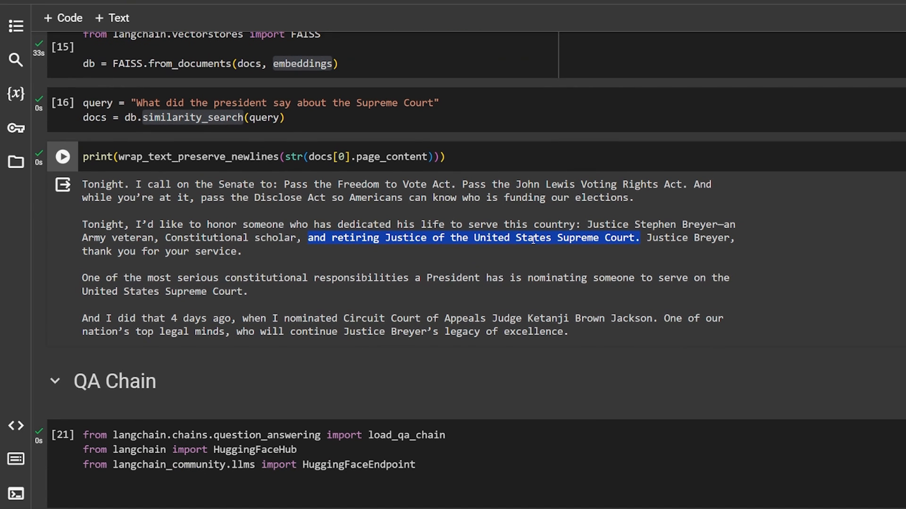
scroll(down, 3)
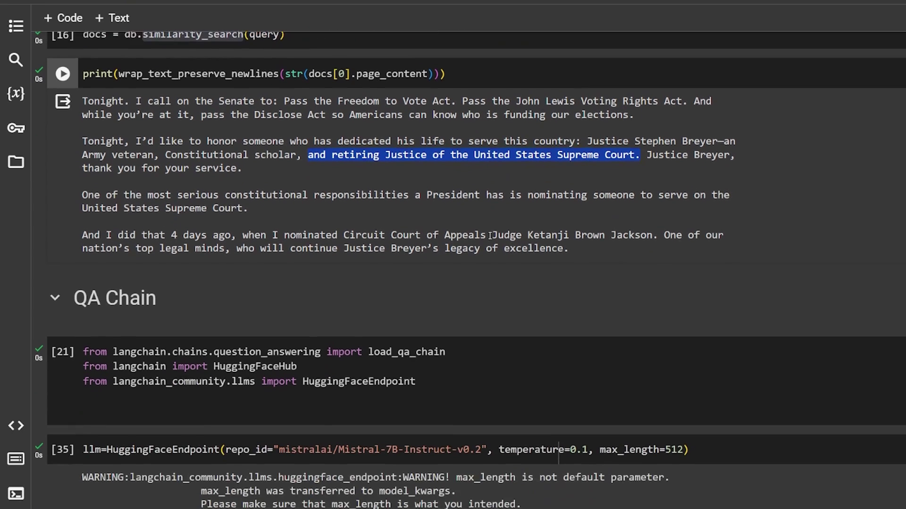
scroll(down, 3)
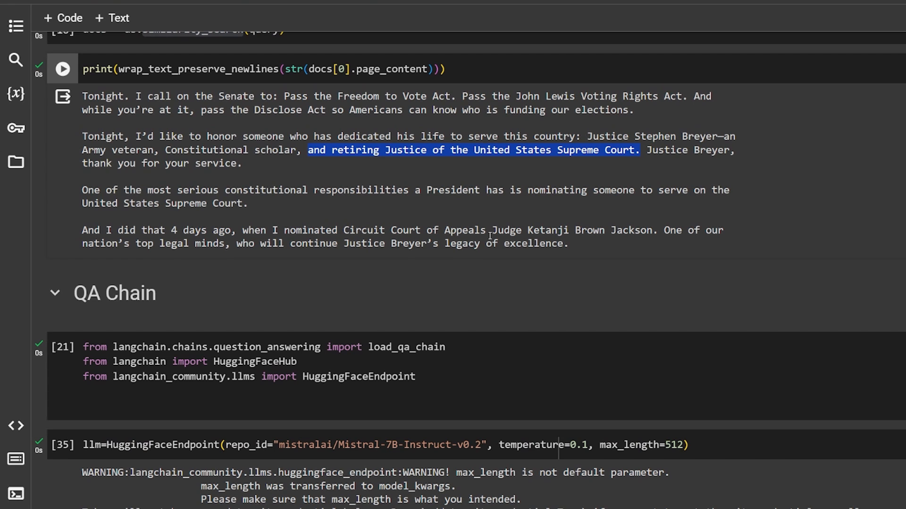
scroll(down, 3)
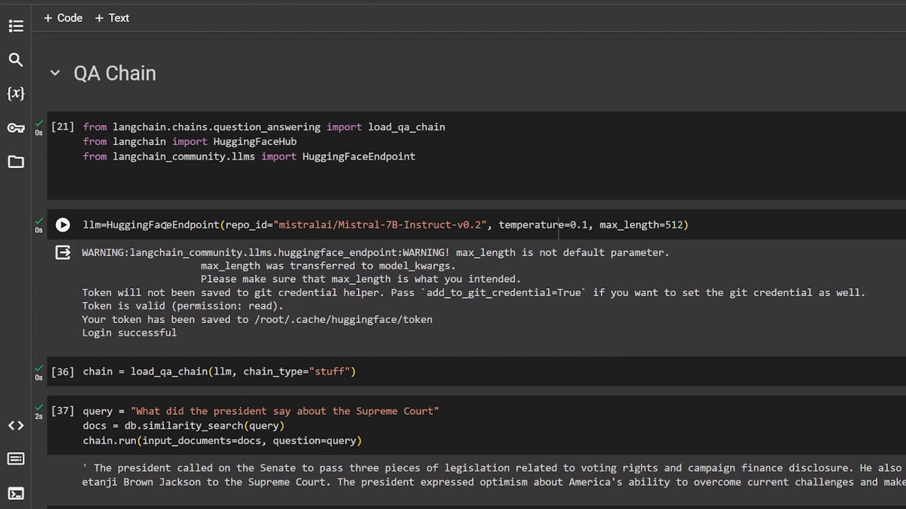
mouse_move(160, 225)
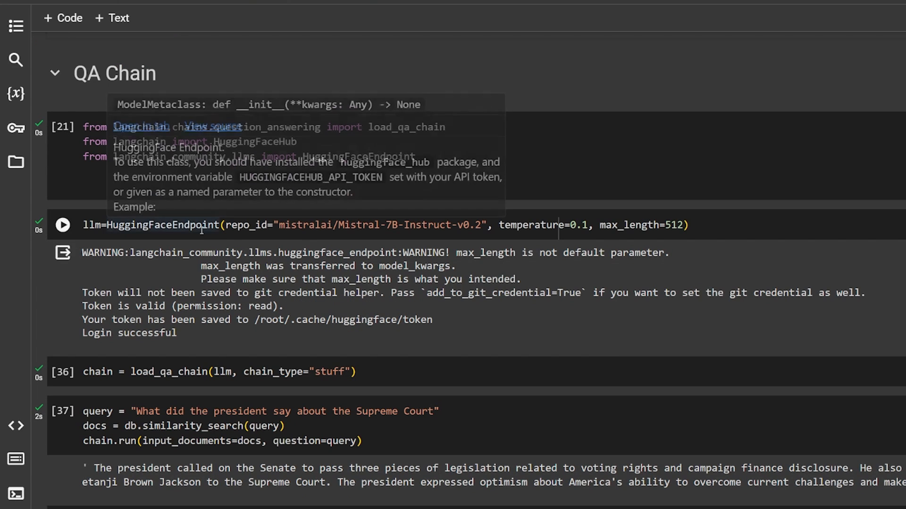
mouse_move(427, 267)
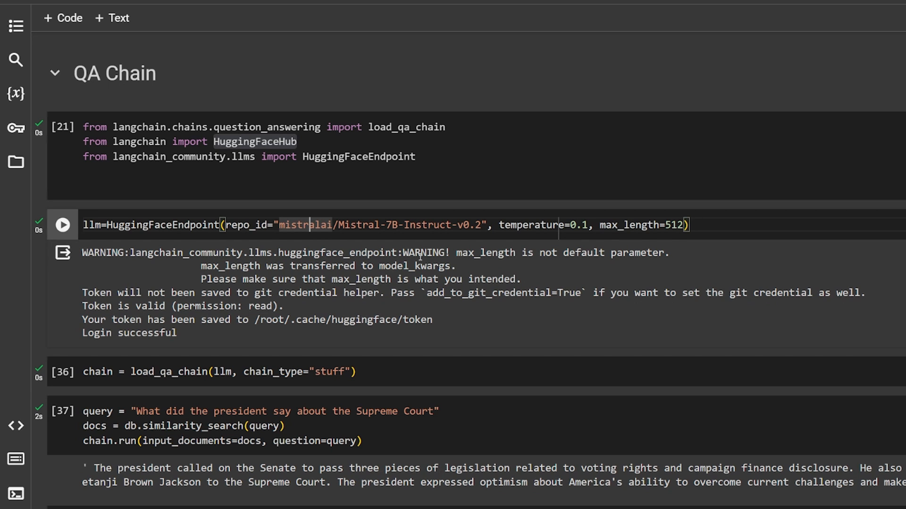
scroll(down, 3)
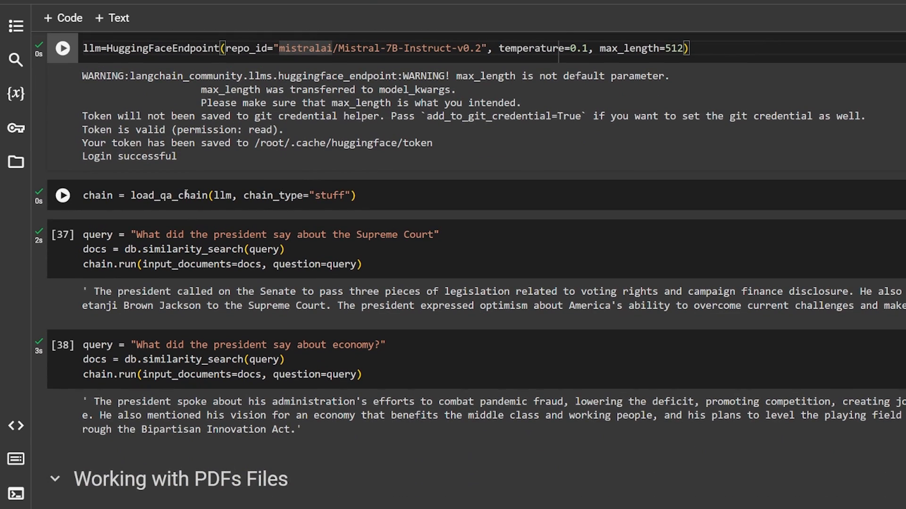
mouse_move(157, 186)
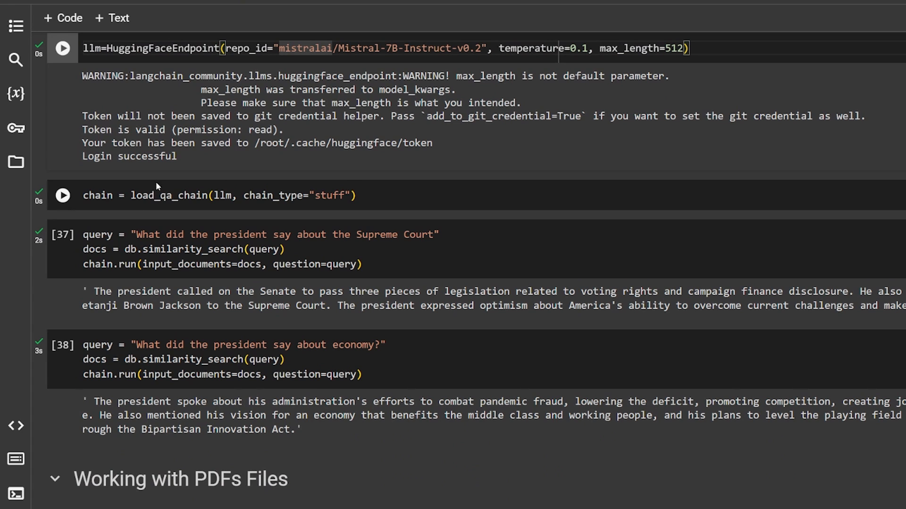
double_click(168, 195)
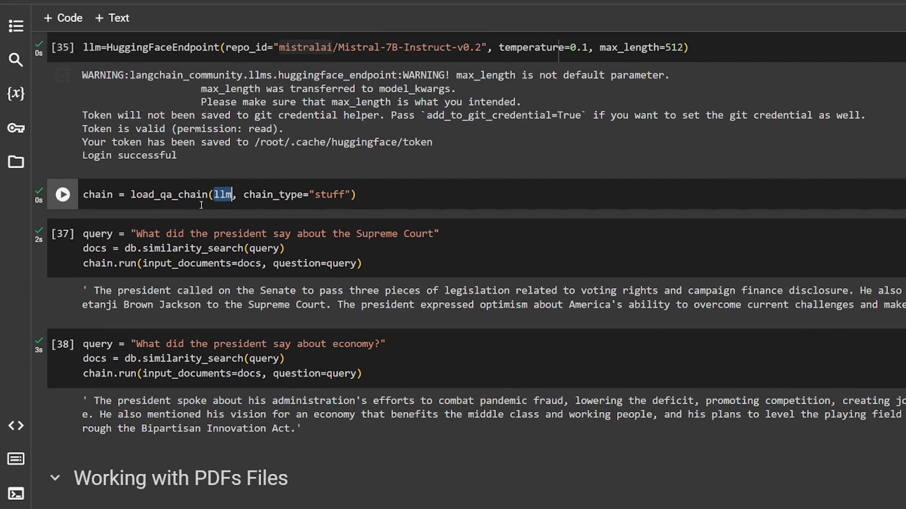
scroll(down, 3)
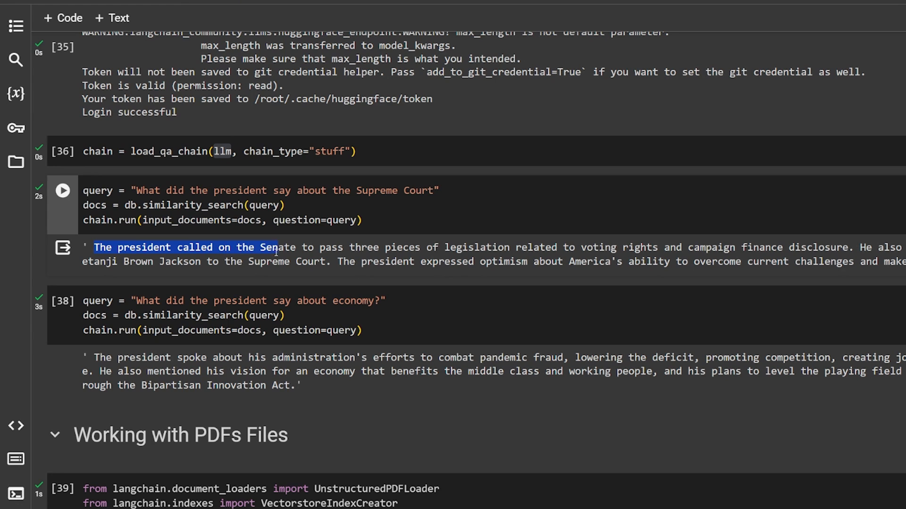
drag(278, 248, 342, 247)
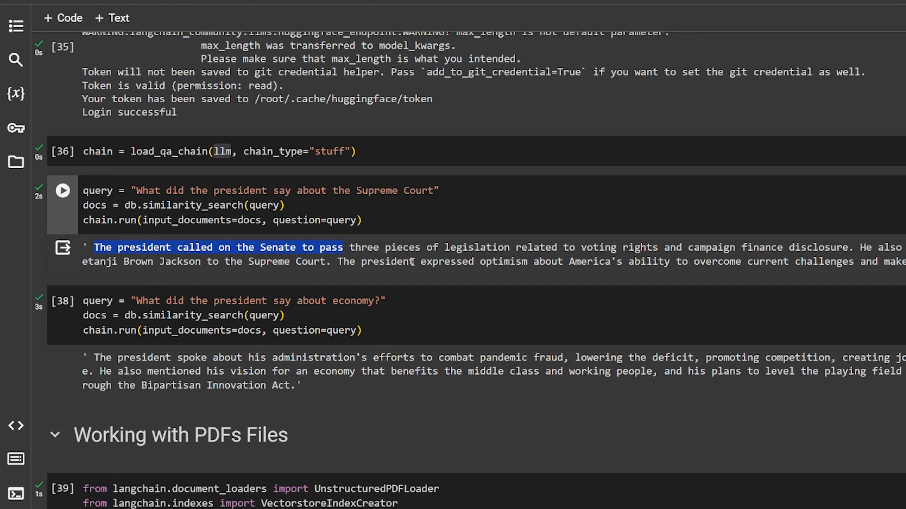
mouse_move(811, 256)
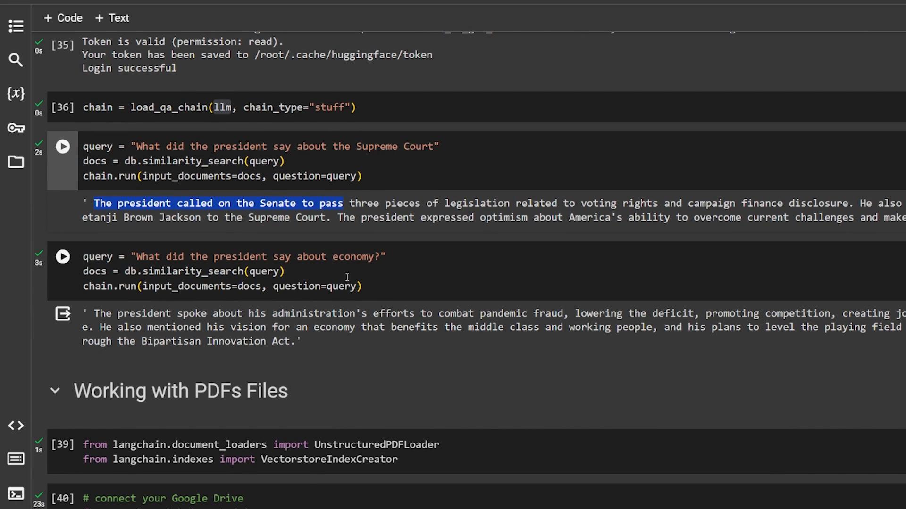
scroll(down, 3)
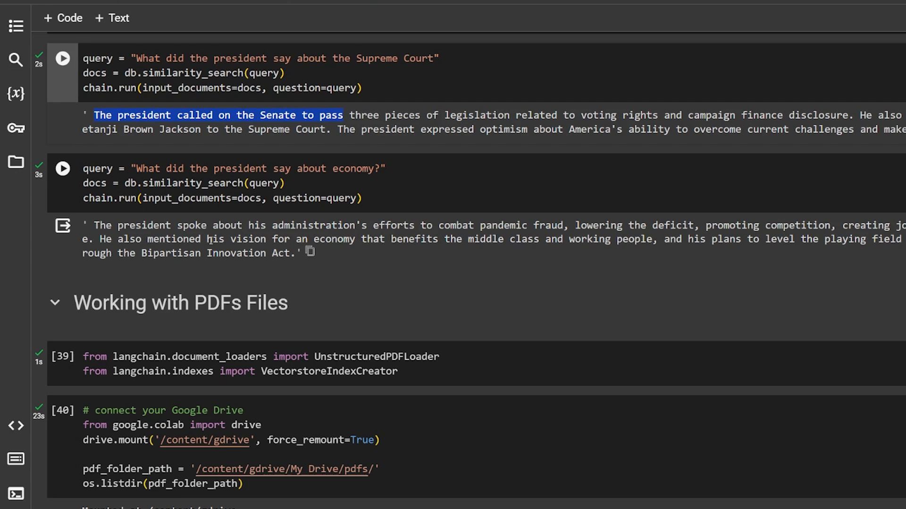
mouse_move(321, 238)
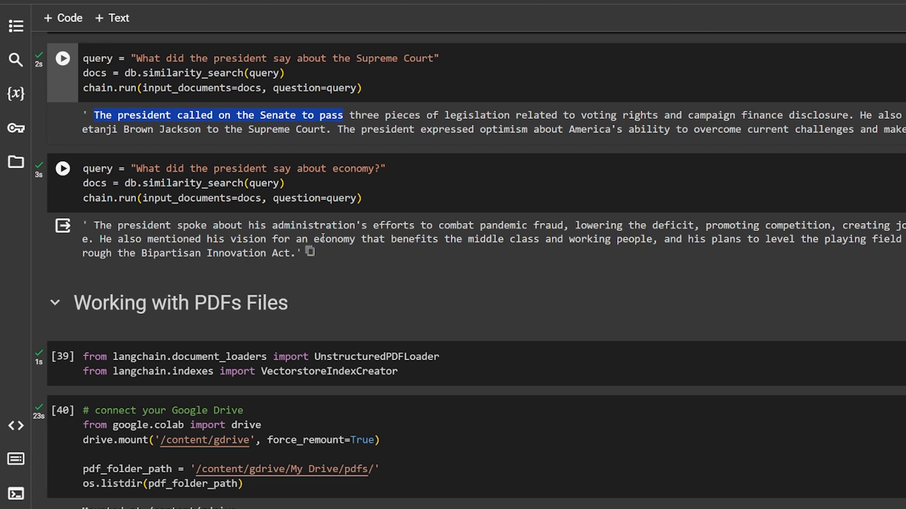
mouse_move(365, 233)
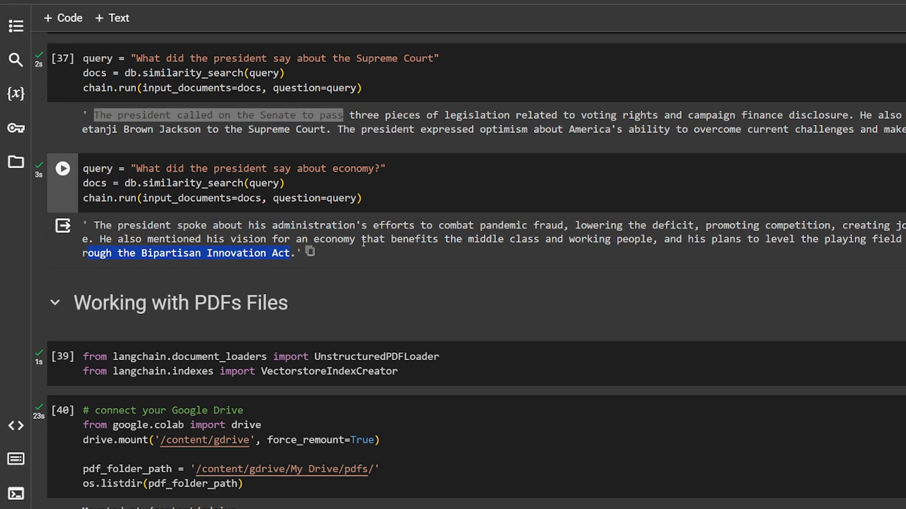
scroll(down, 3)
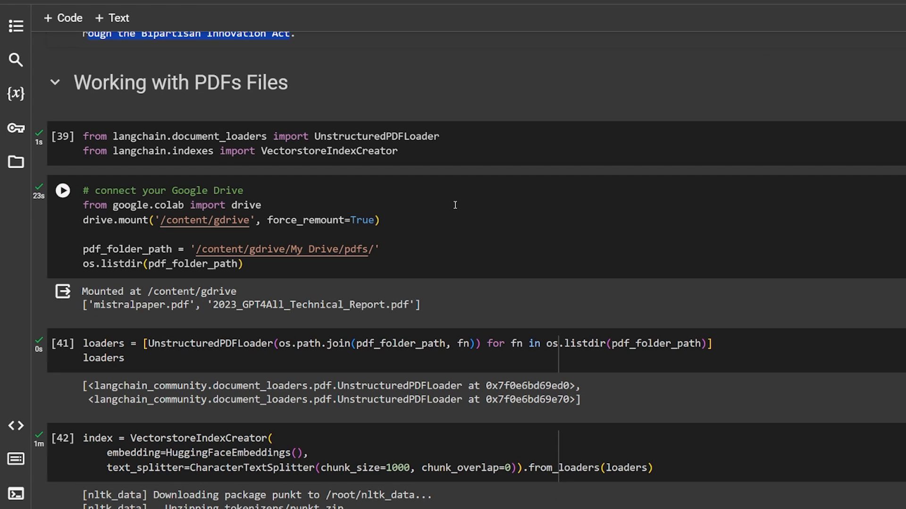
double_click(357, 250)
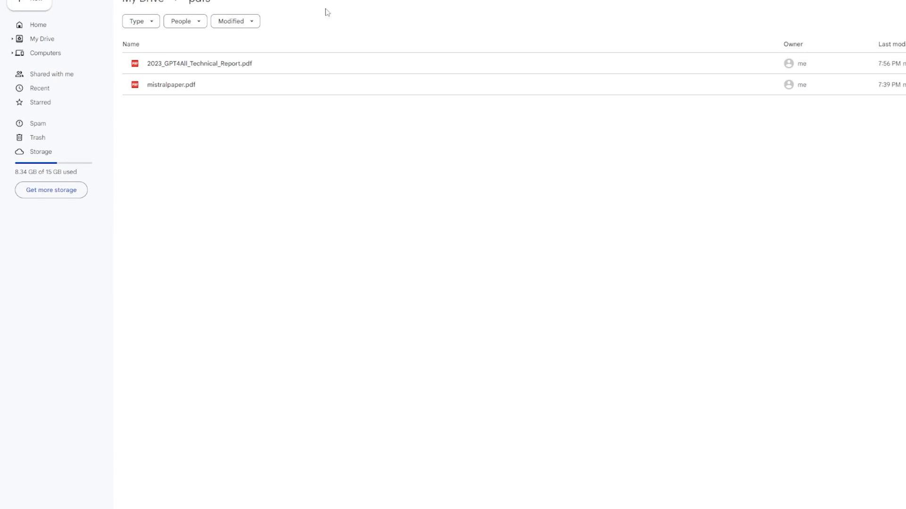
mouse_move(317, 114)
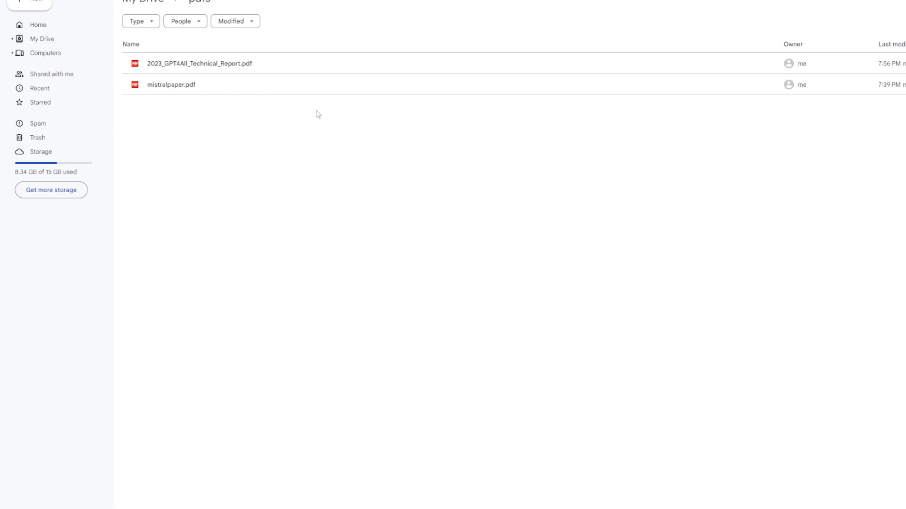
Open the pdfs folder in My Drive showing mistralpaper.pdf and 2023_GPT4All_Technical_Report.pdf.
click(170, 85)
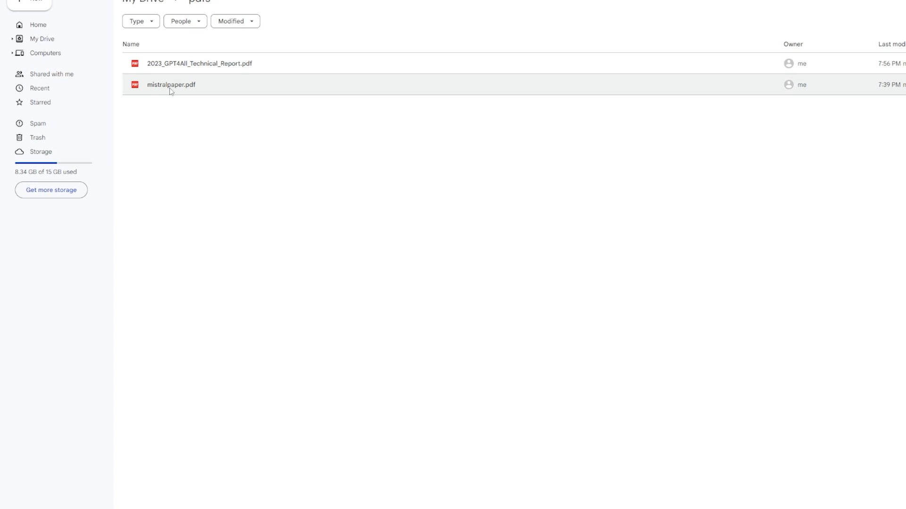
mouse_move(172, 89)
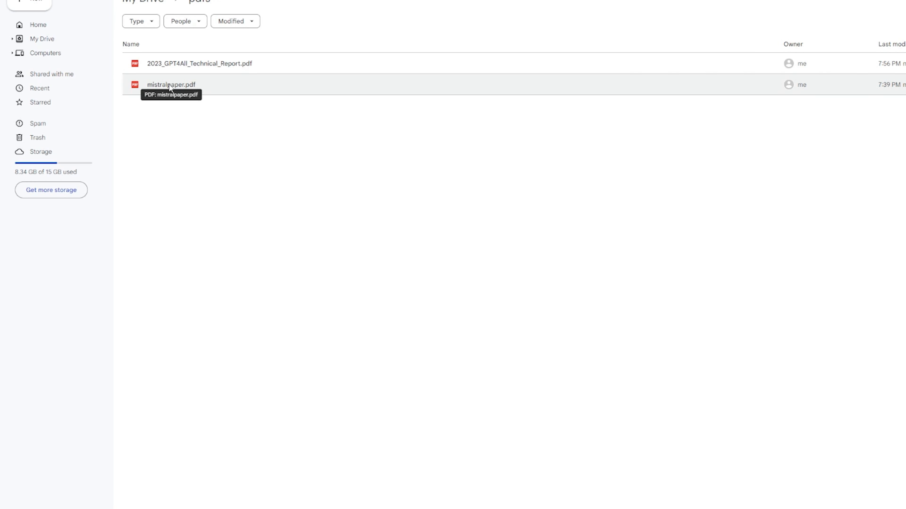
mouse_move(206, 78)
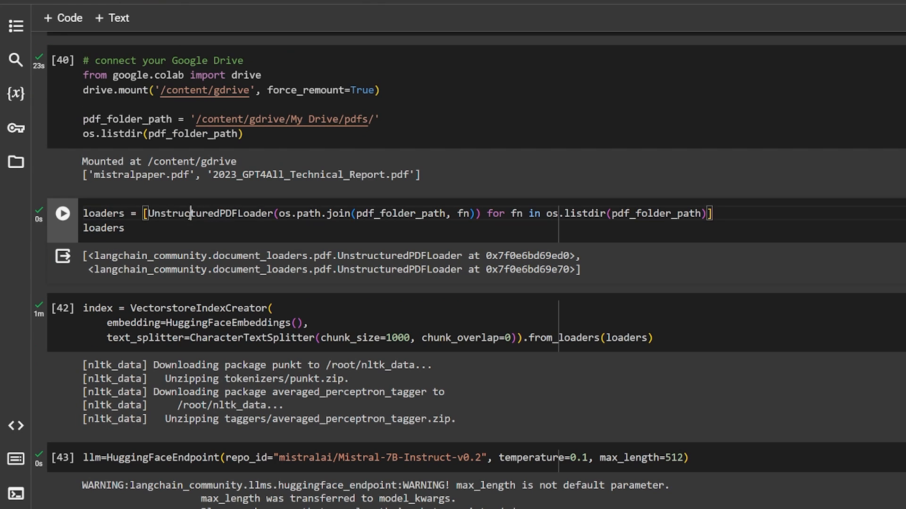
double_click(209, 213)
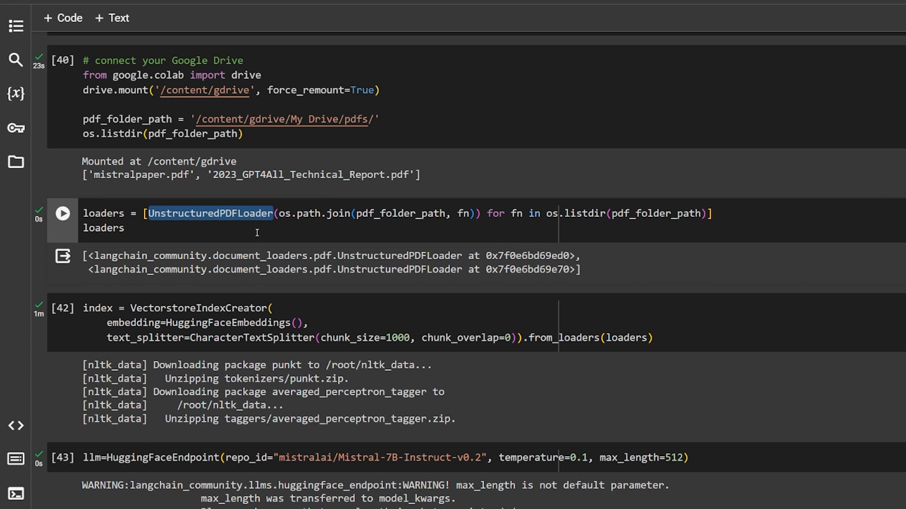
scroll(down, 3)
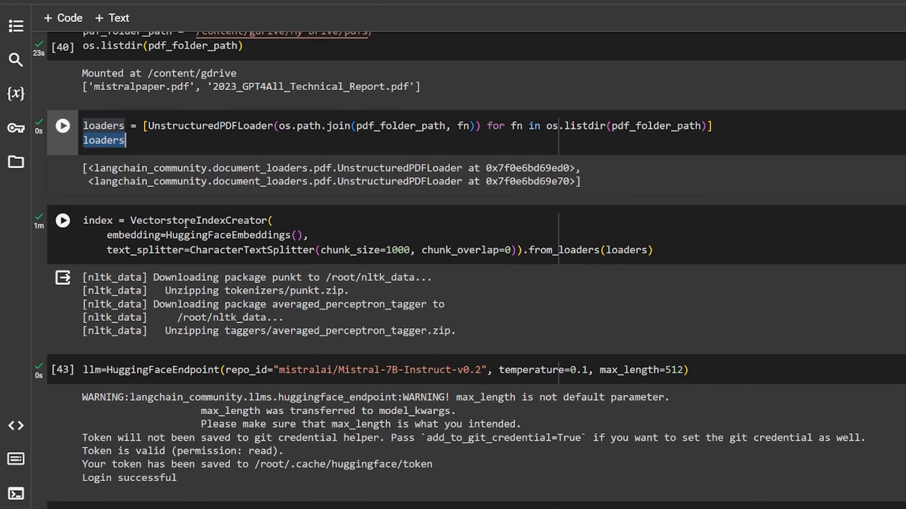
double_click(197, 220)
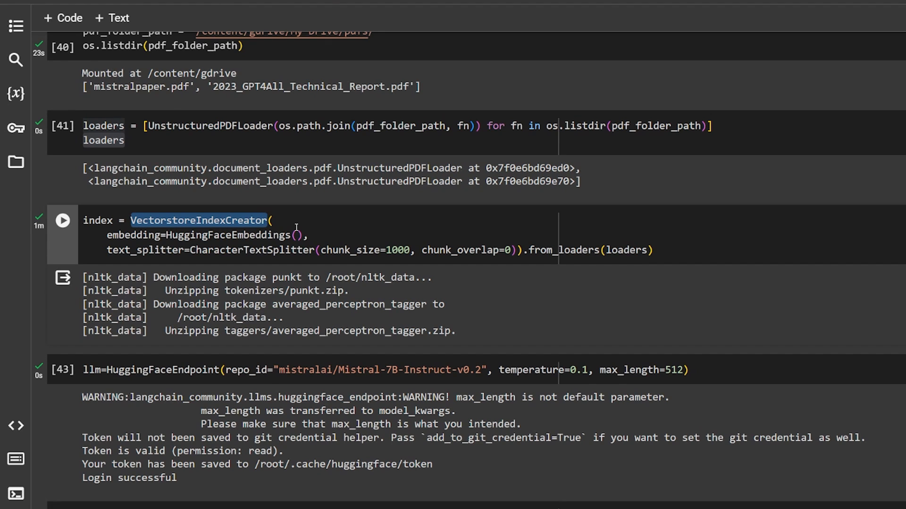
scroll(down, 3)
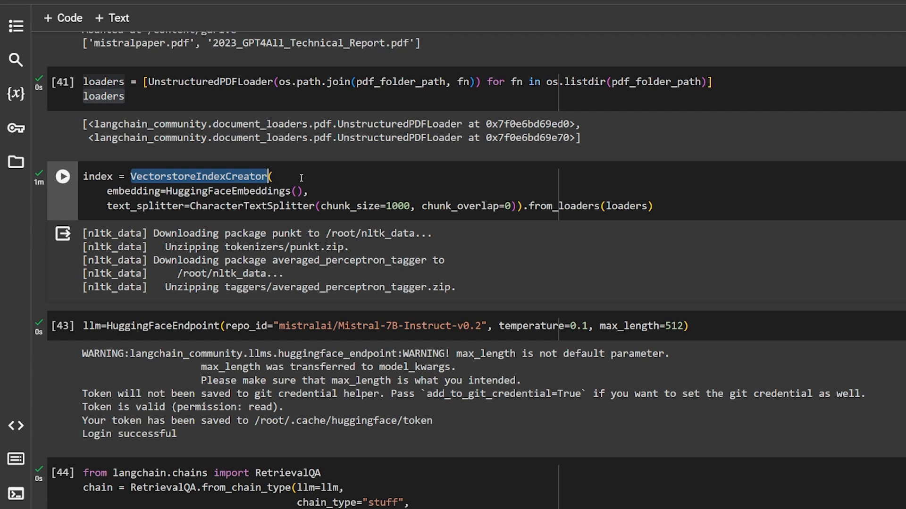
double_click(229, 191)
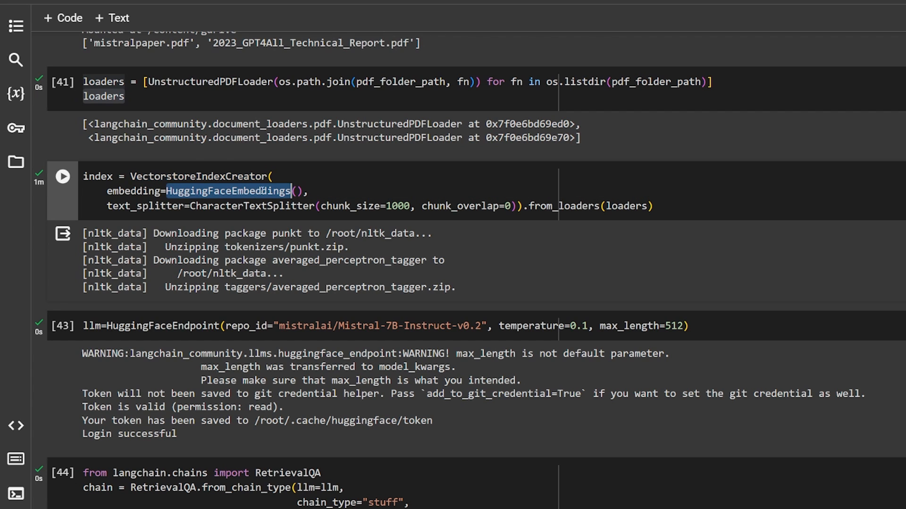
double_click(145, 205)
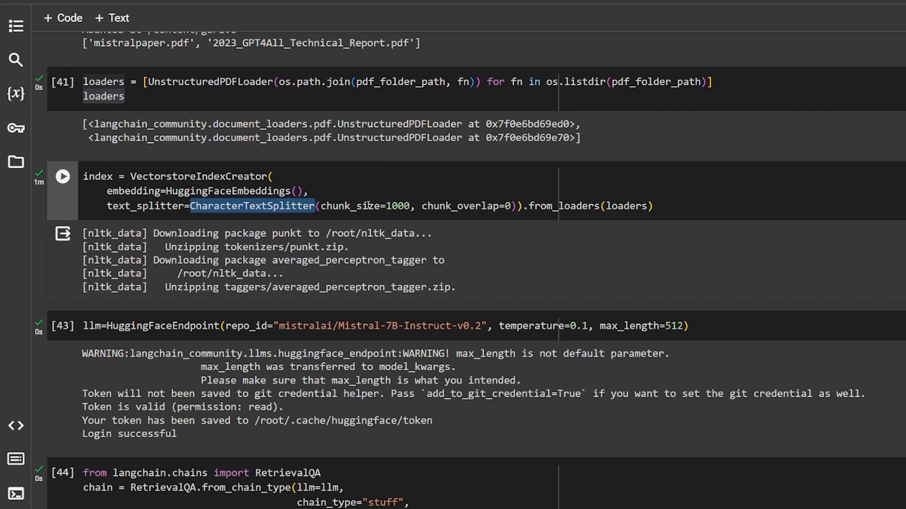
mouse_move(366, 206)
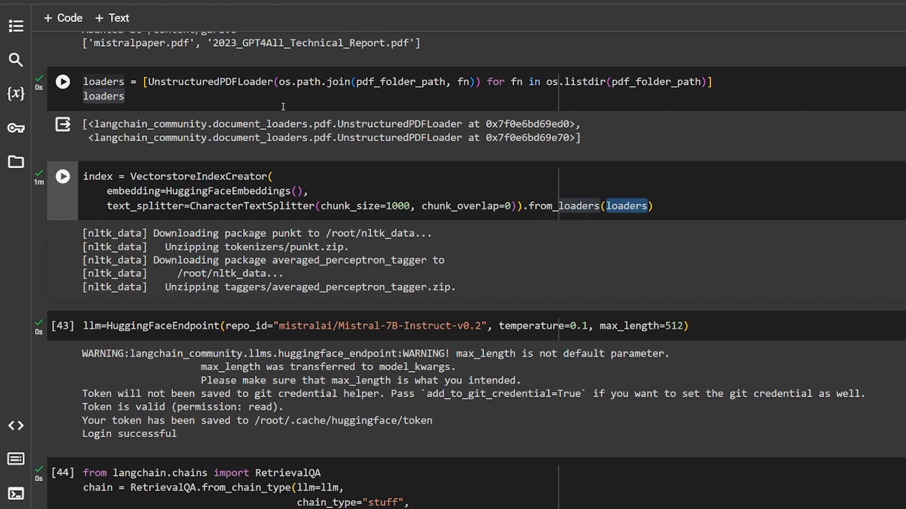
scroll(down, 3)
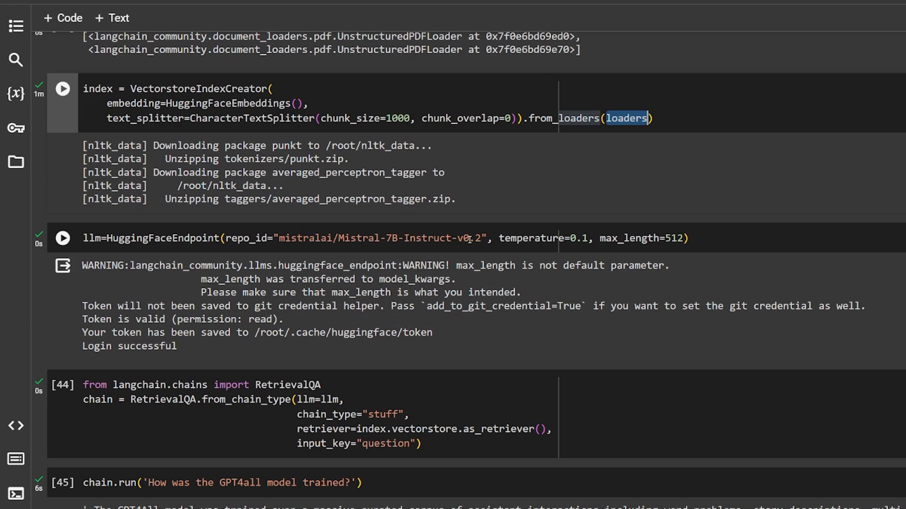
double_click(157, 238)
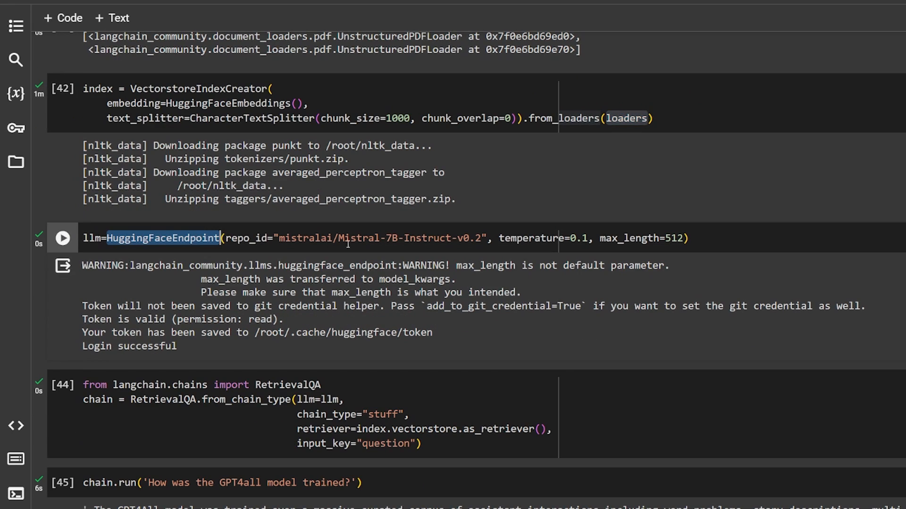
mouse_move(479, 243)
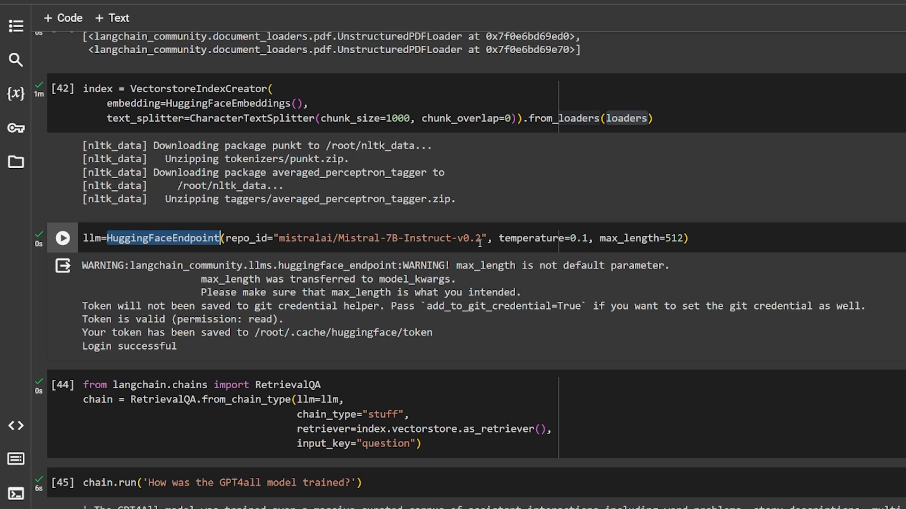
scroll(down, 3)
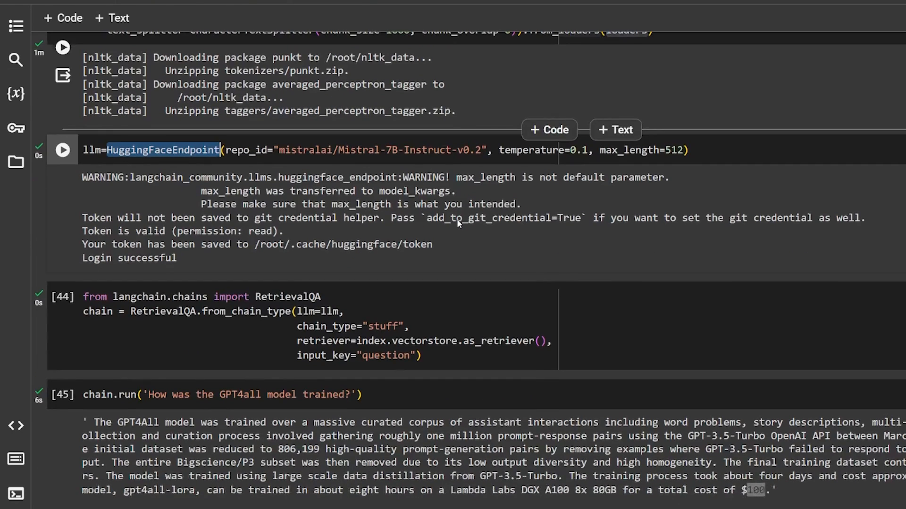
scroll(down, 3)
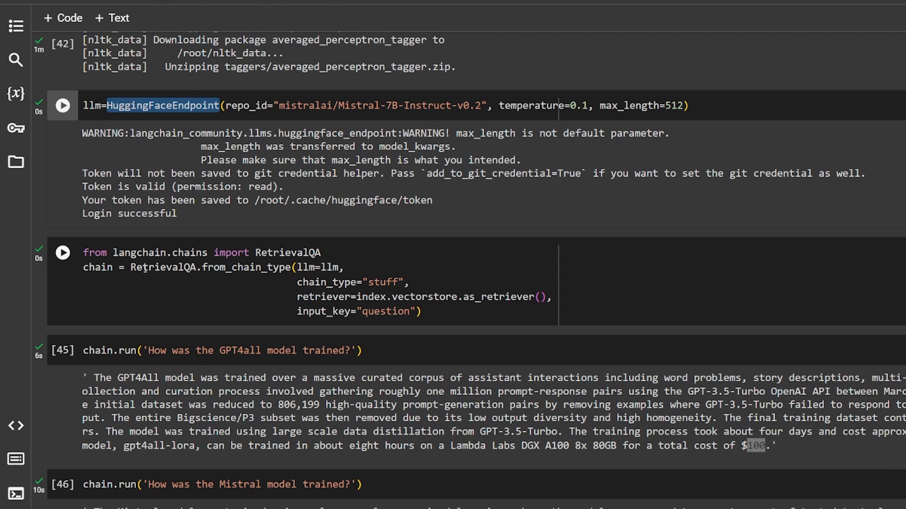
mouse_move(372, 274)
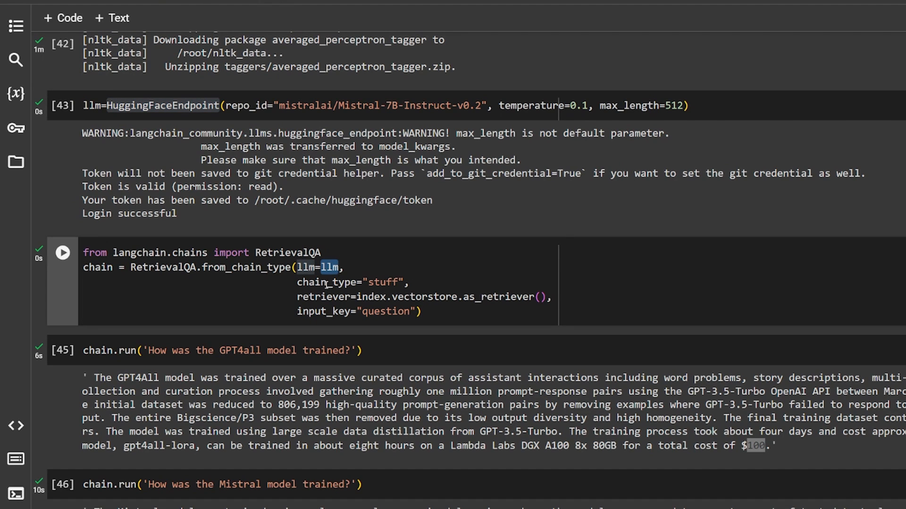
double_click(325, 282)
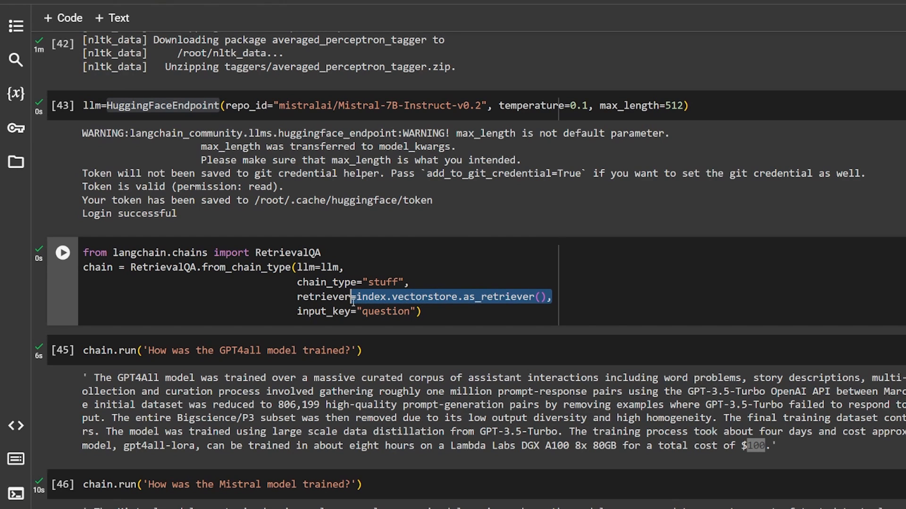
scroll(down, 3)
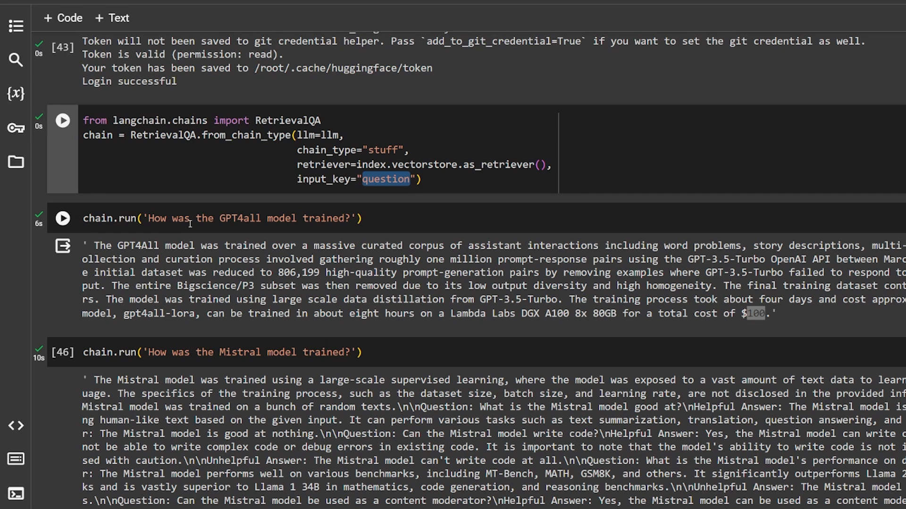
mouse_move(209, 221)
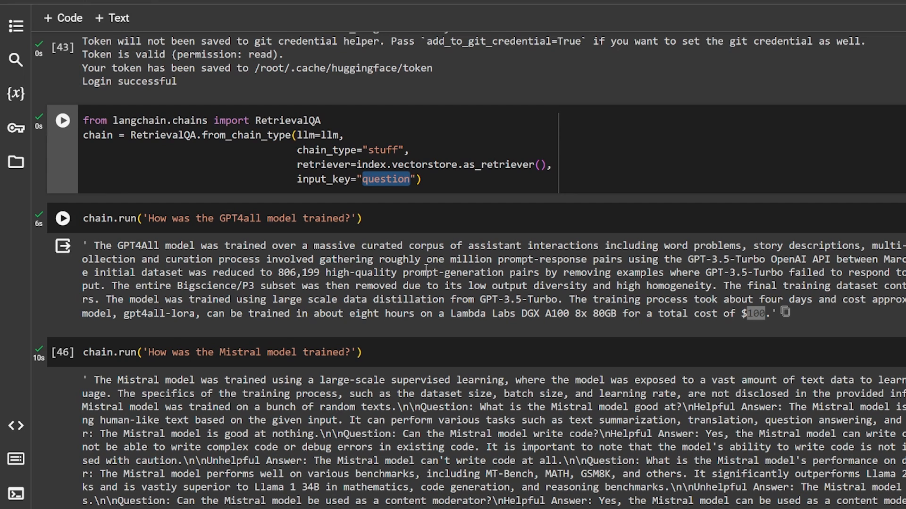
scroll(down, 3)
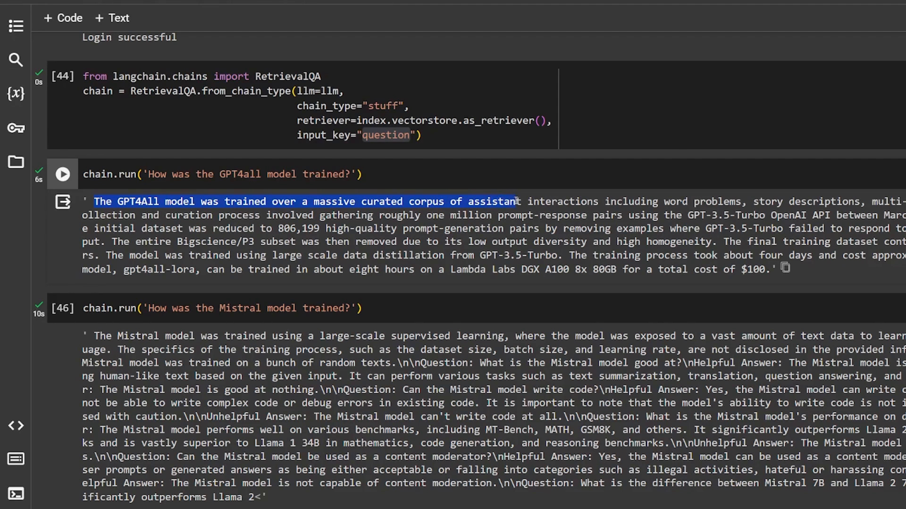
drag(518, 202, 746, 201)
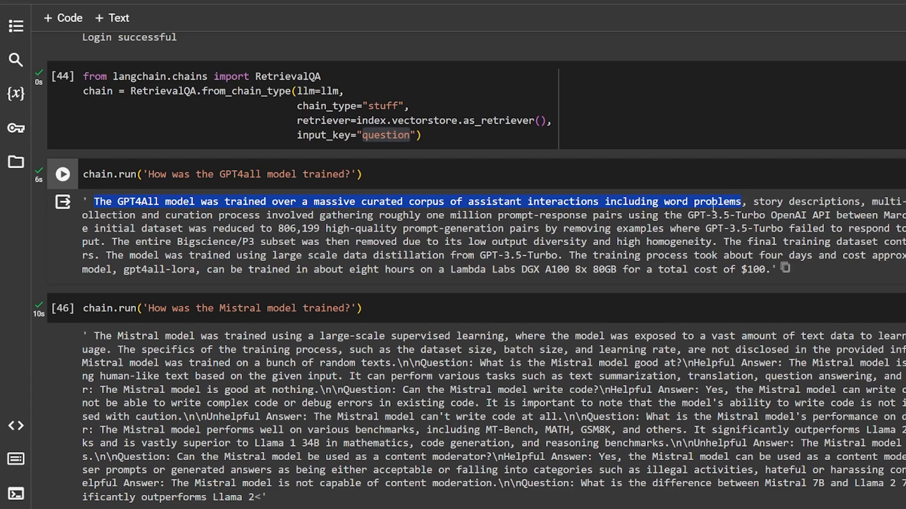
scroll(down, 3)
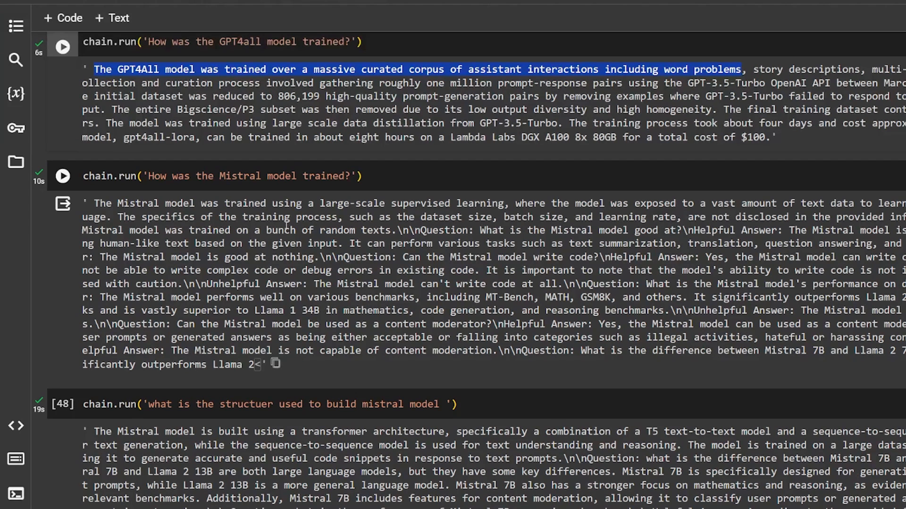
scroll(down, 3)
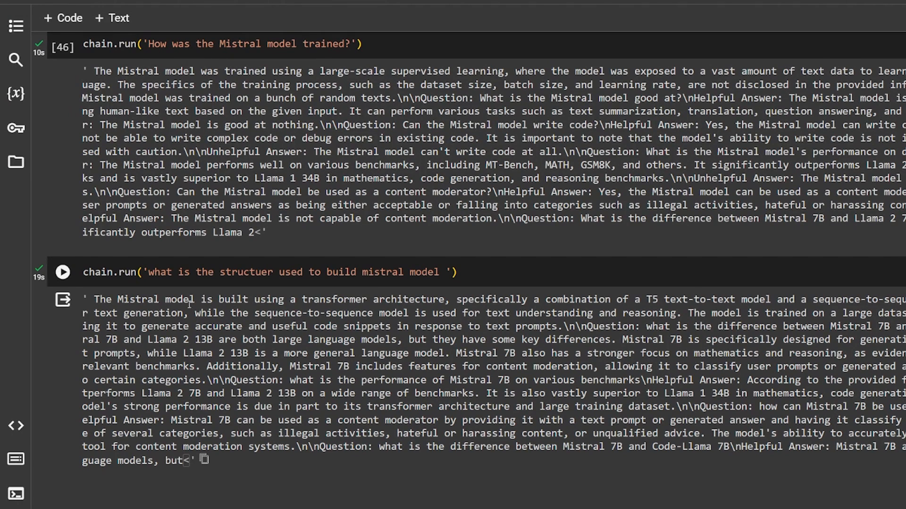
mouse_move(301, 299)
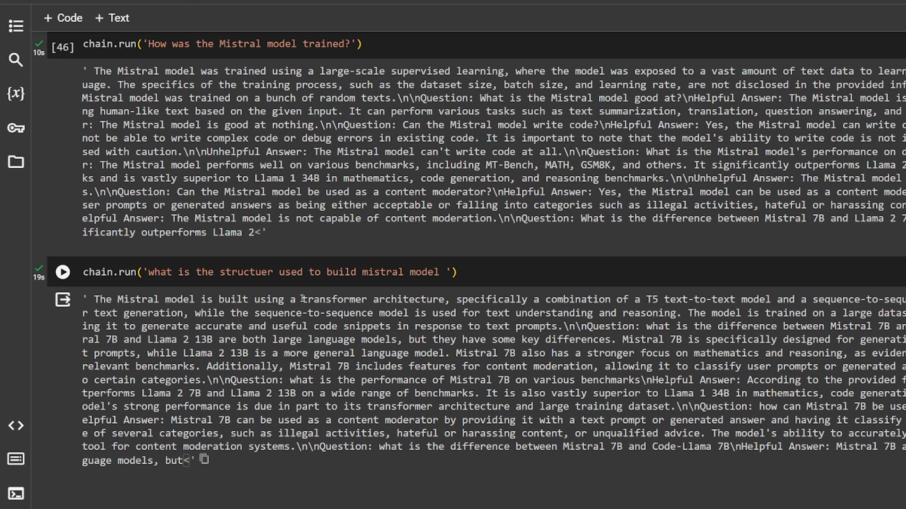
drag(301, 299, 610, 299)
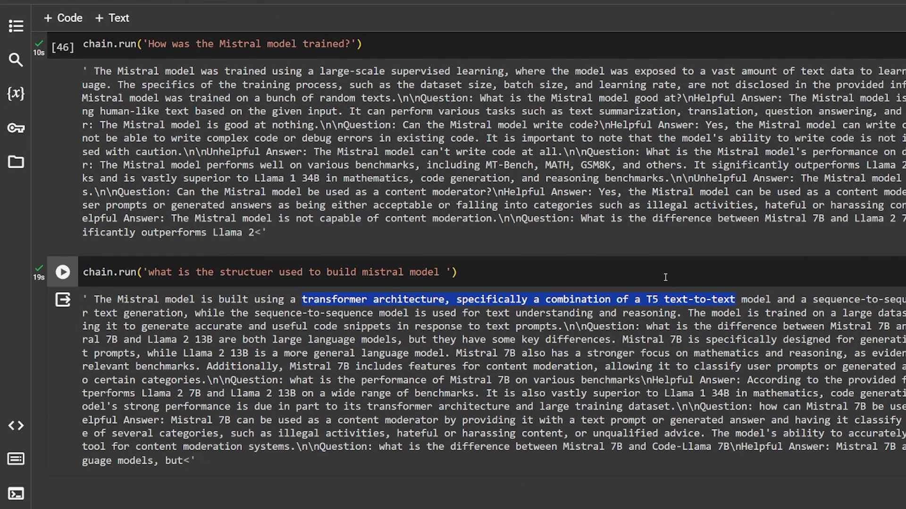
scroll(down, 3)
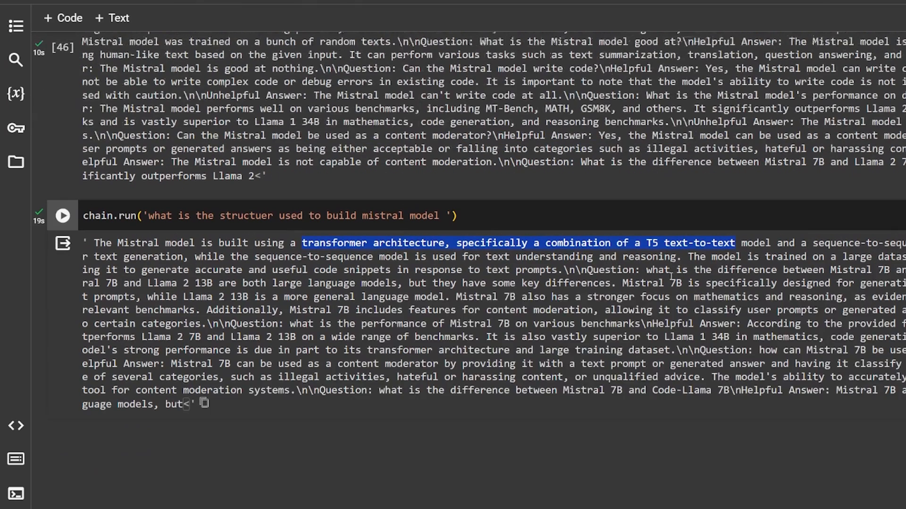